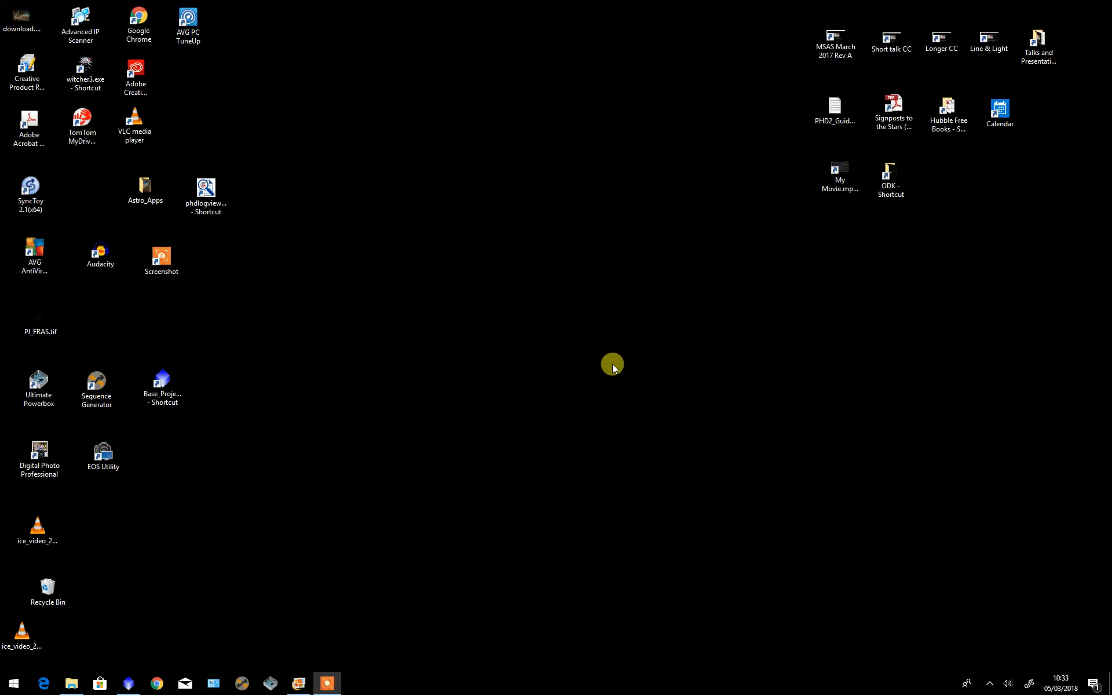
mouse_move(482, 429)
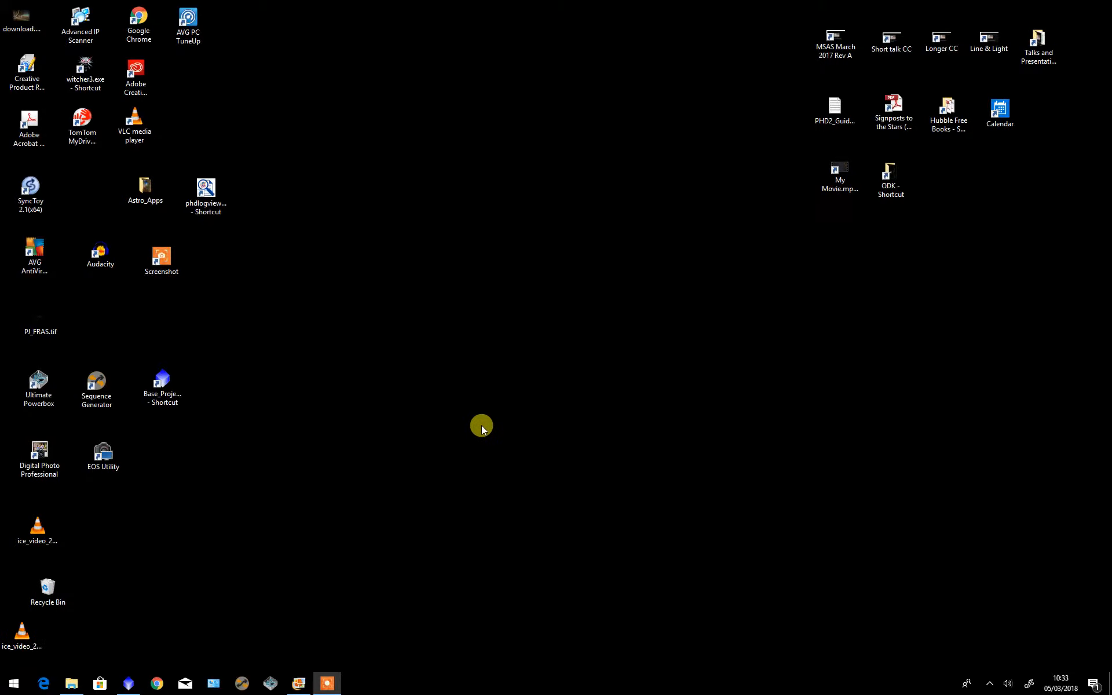
mouse_move(546, 471)
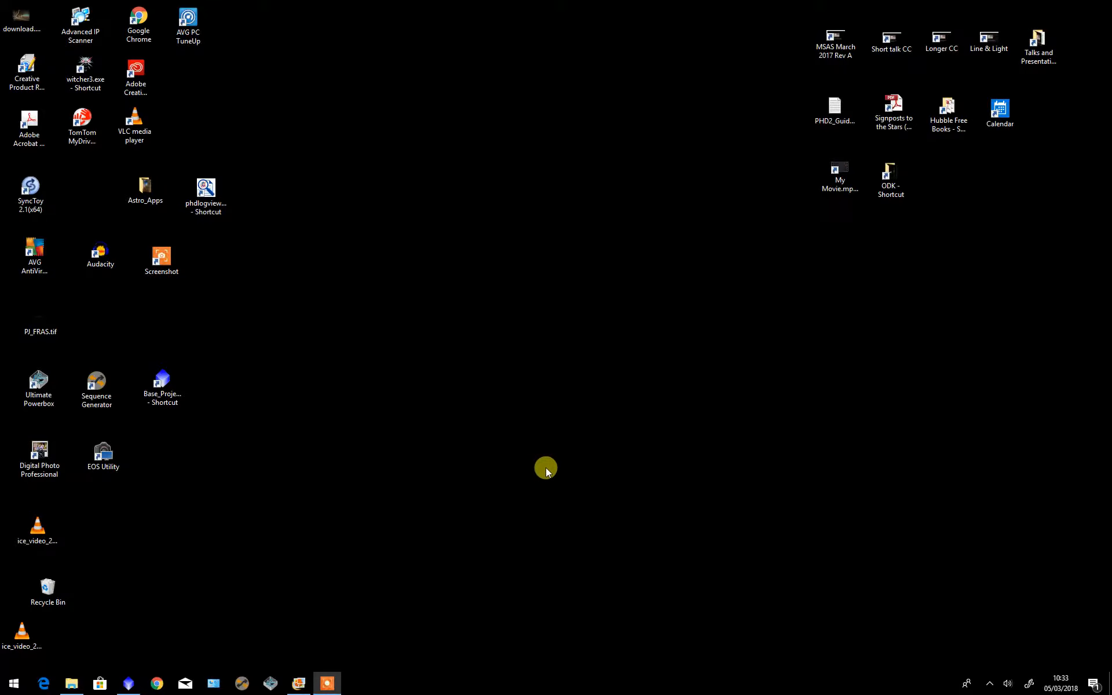
mouse_move(511, 530)
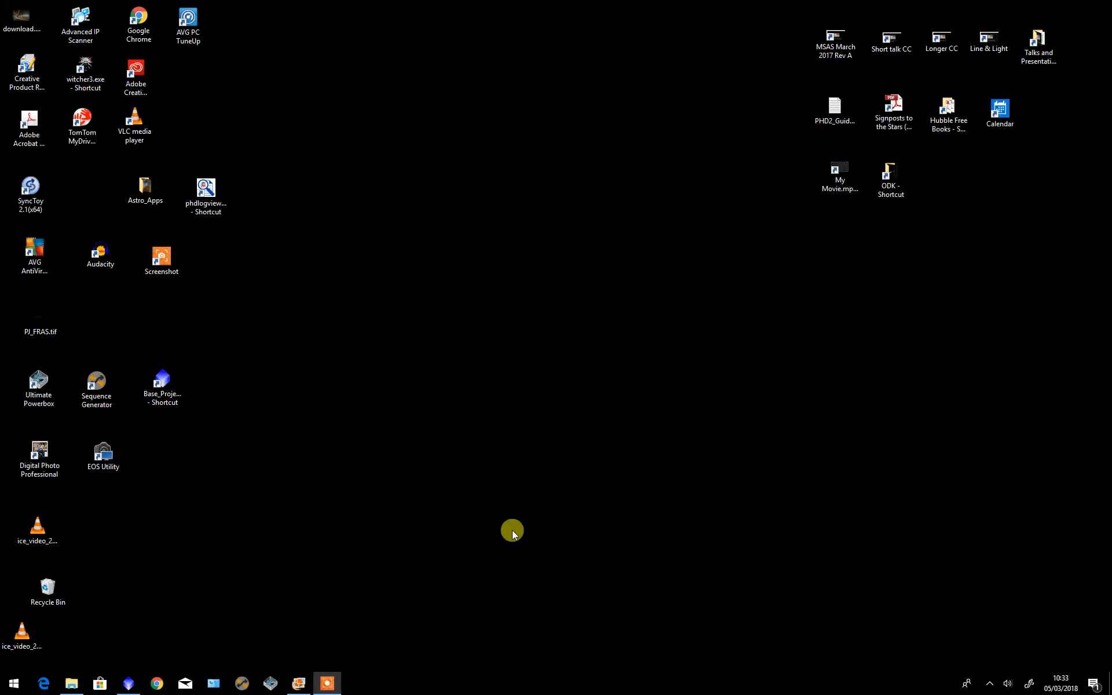
mouse_move(418, 513)
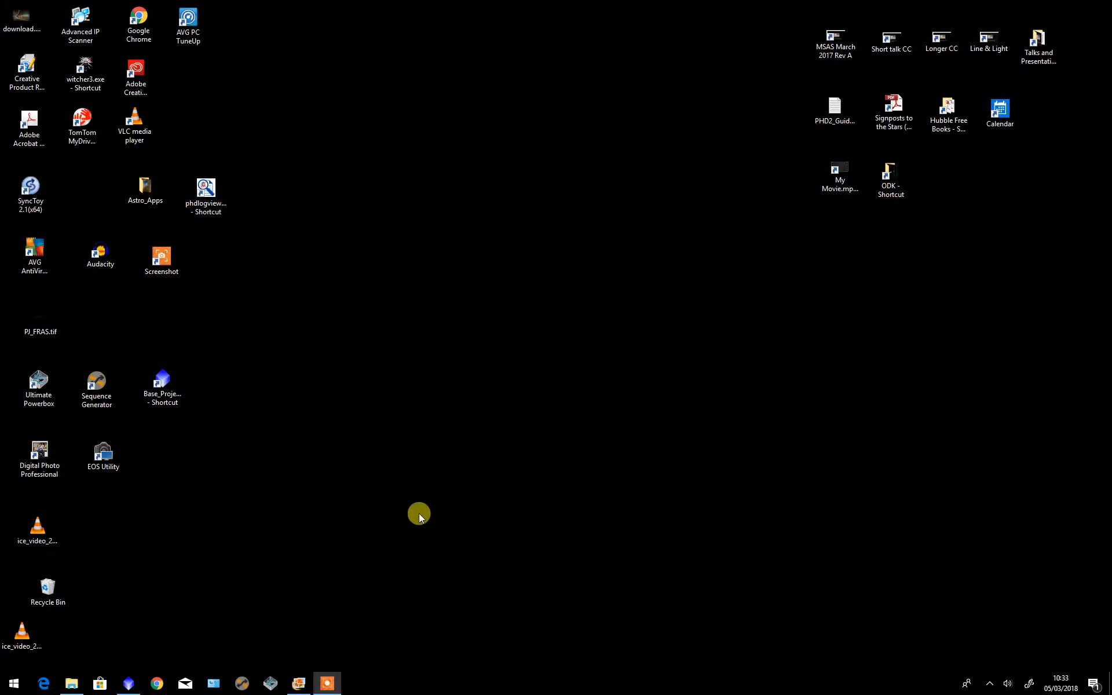
mouse_move(296, 584)
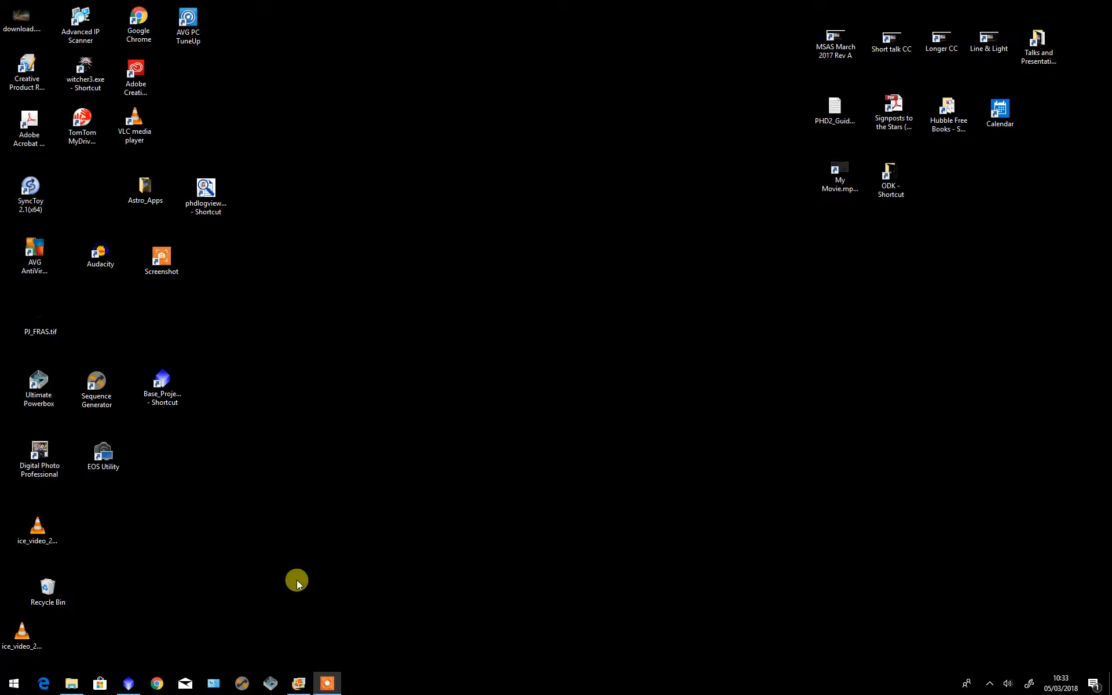
mouse_move(160, 582)
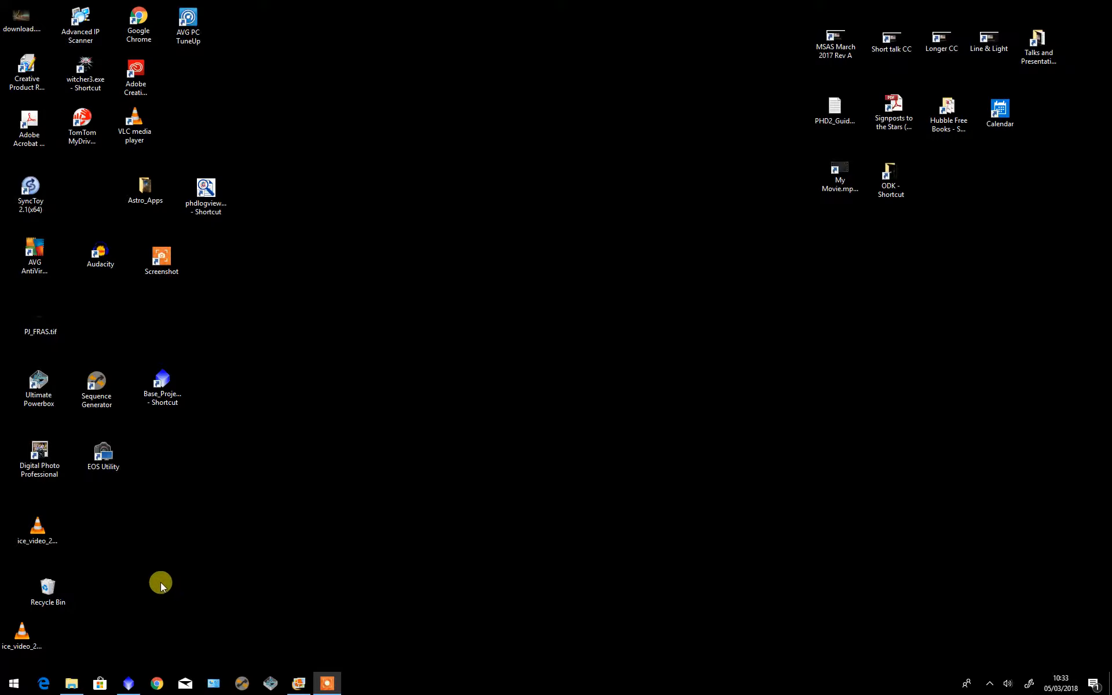
- Launch Adobe Photoshop CC from the Start menu and bring its window forward
click(12, 683)
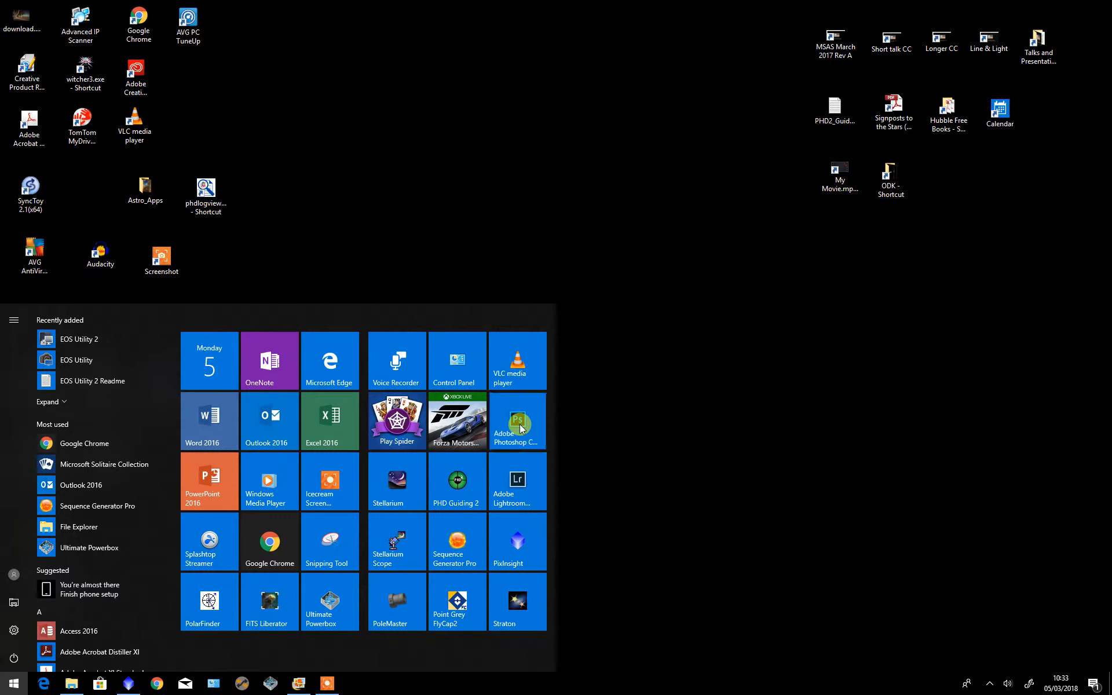
click(516, 421)
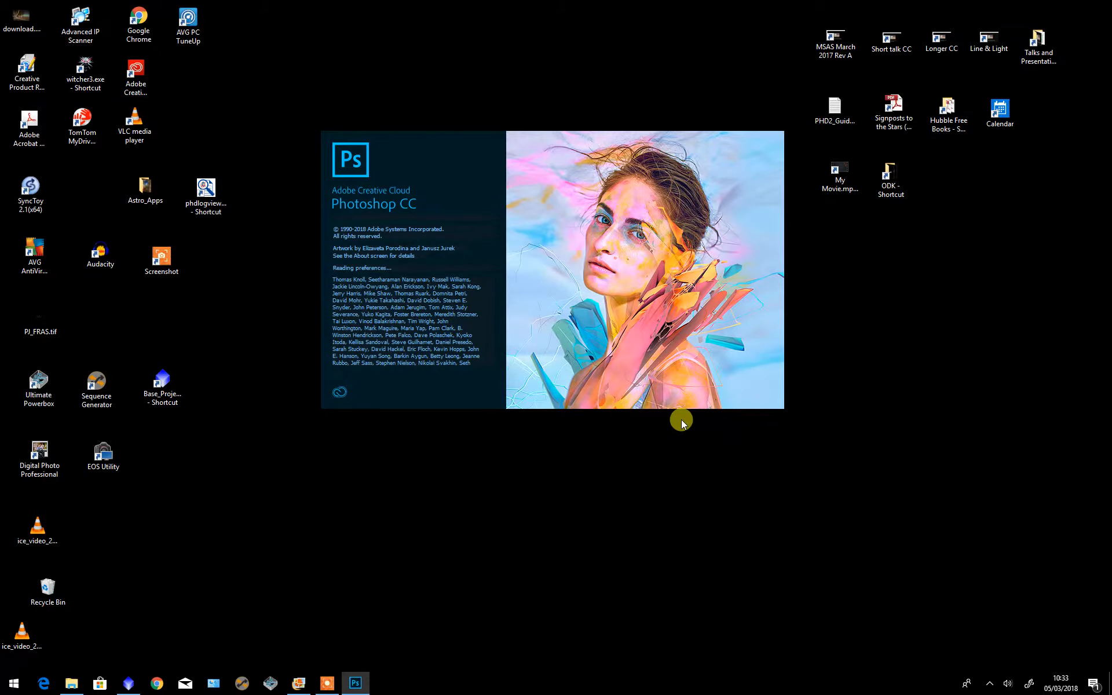
mouse_move(675, 415)
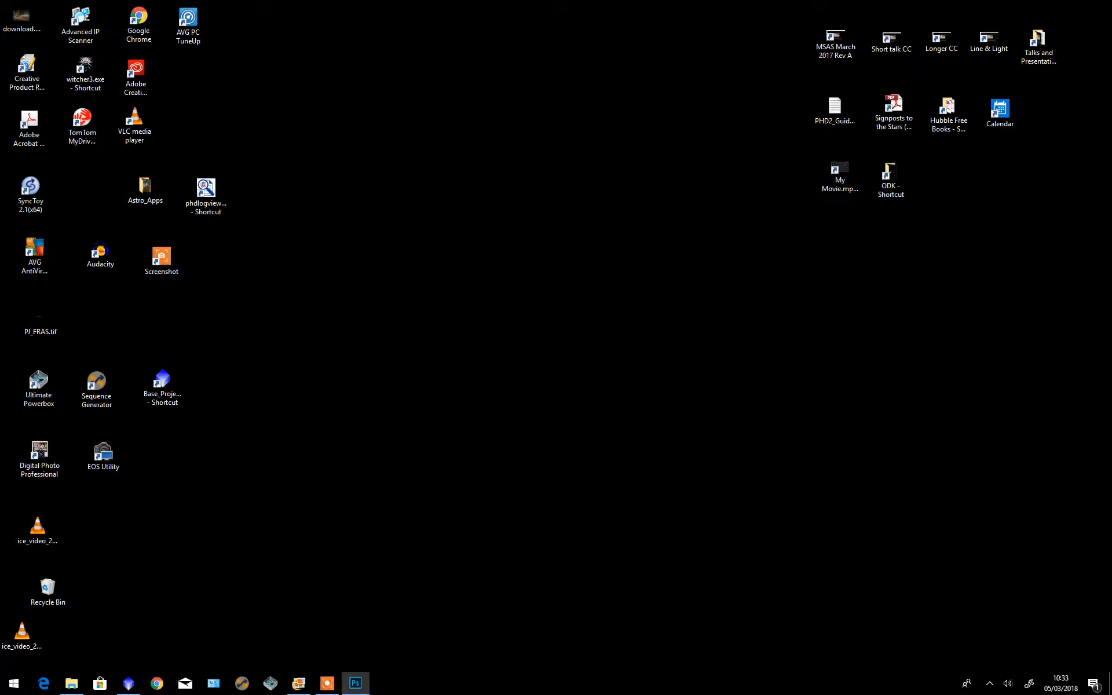
click(355, 684)
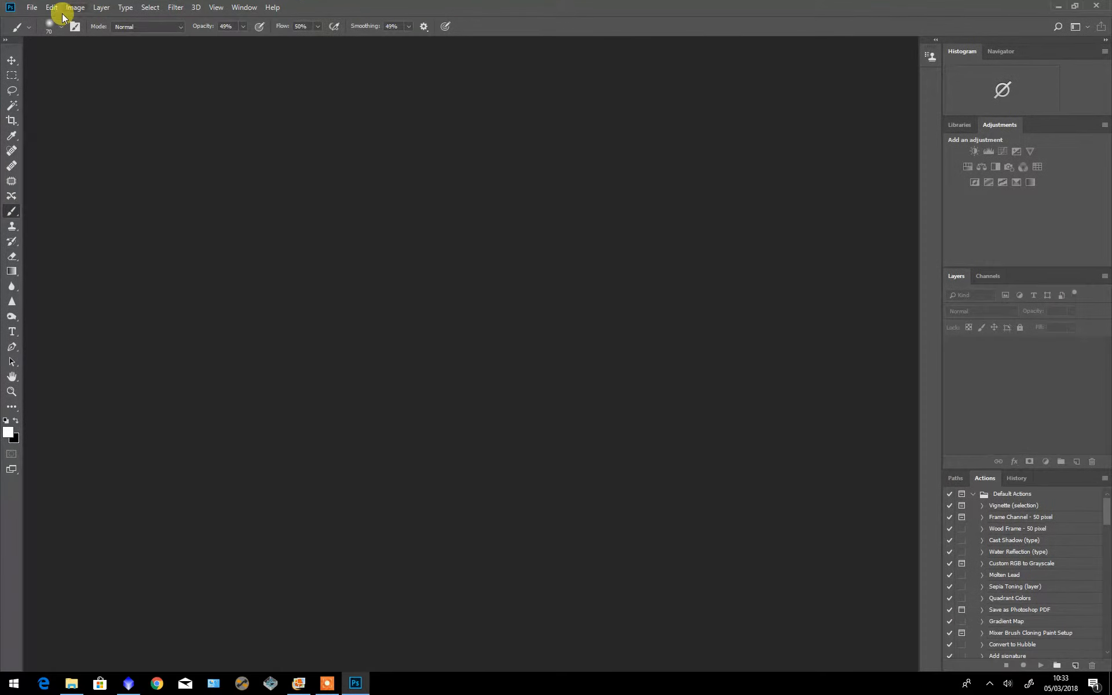
- Open 'ha_clone for demo.tif' from the IC1318 folder via File > Open
click(33, 7)
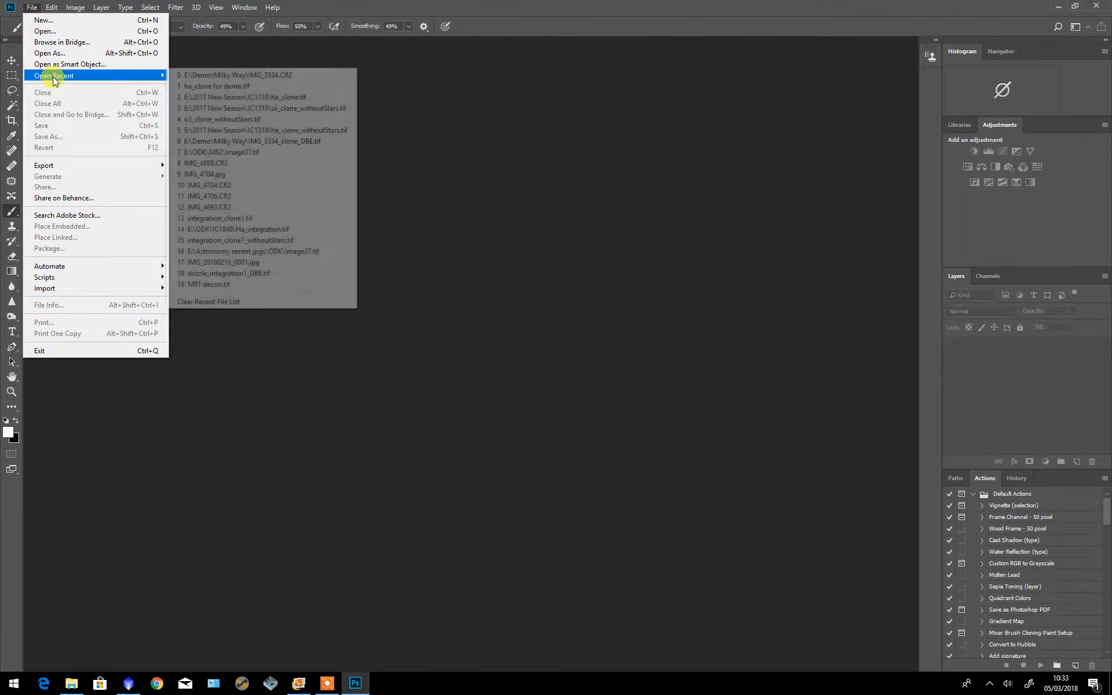
mouse_move(213, 86)
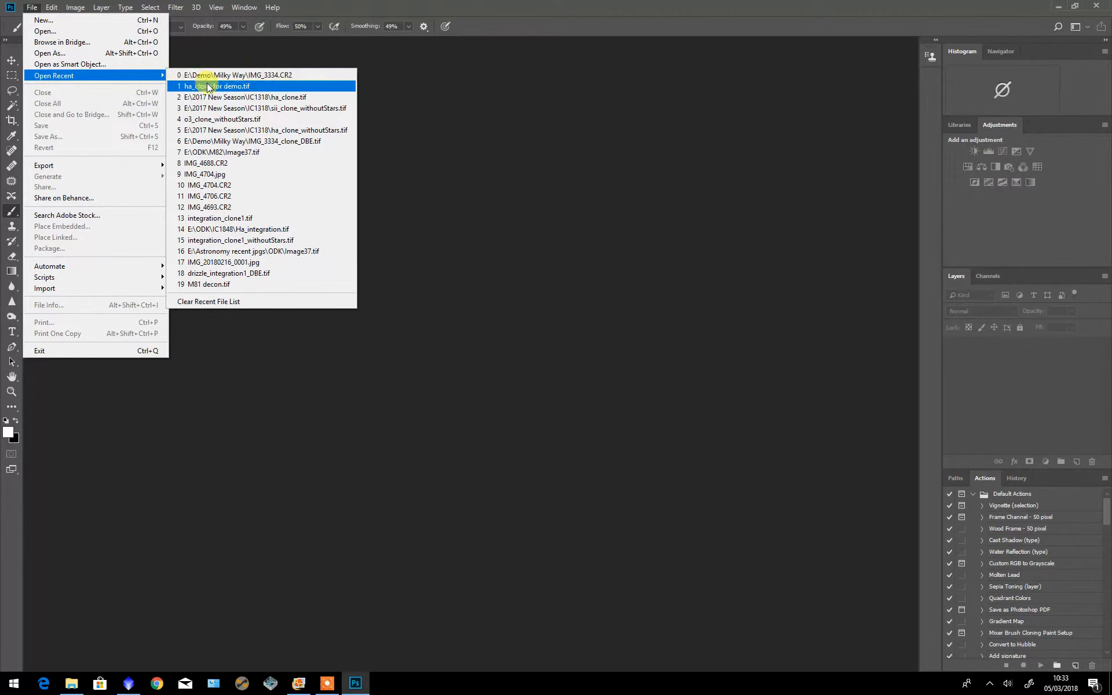
mouse_move(45, 30)
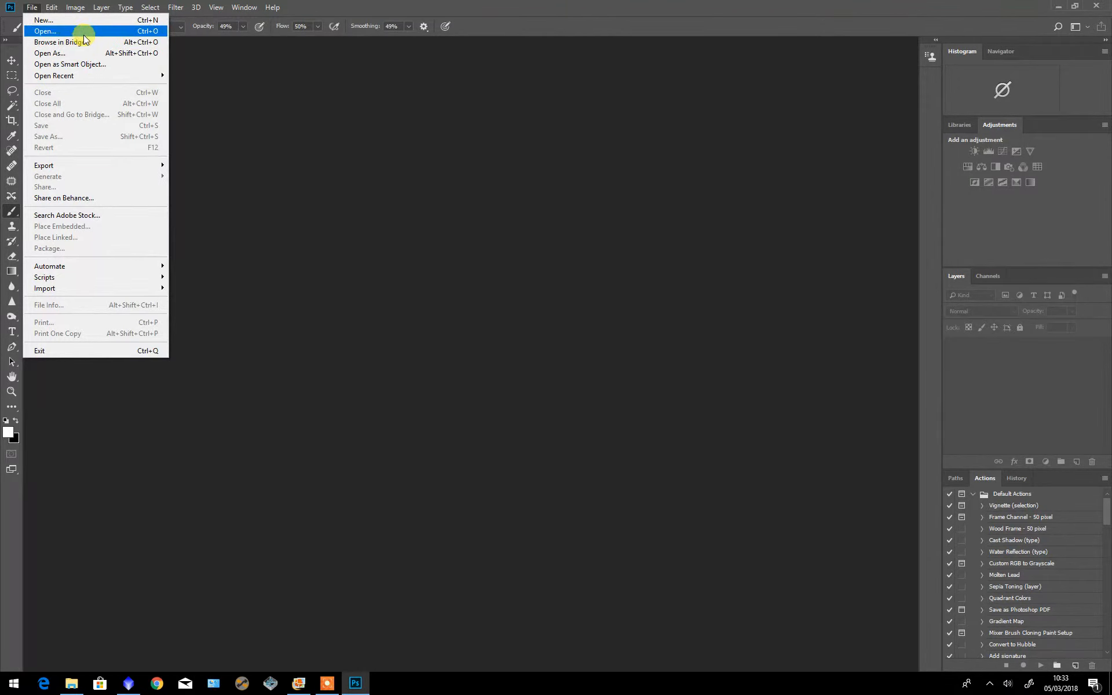
click(45, 30)
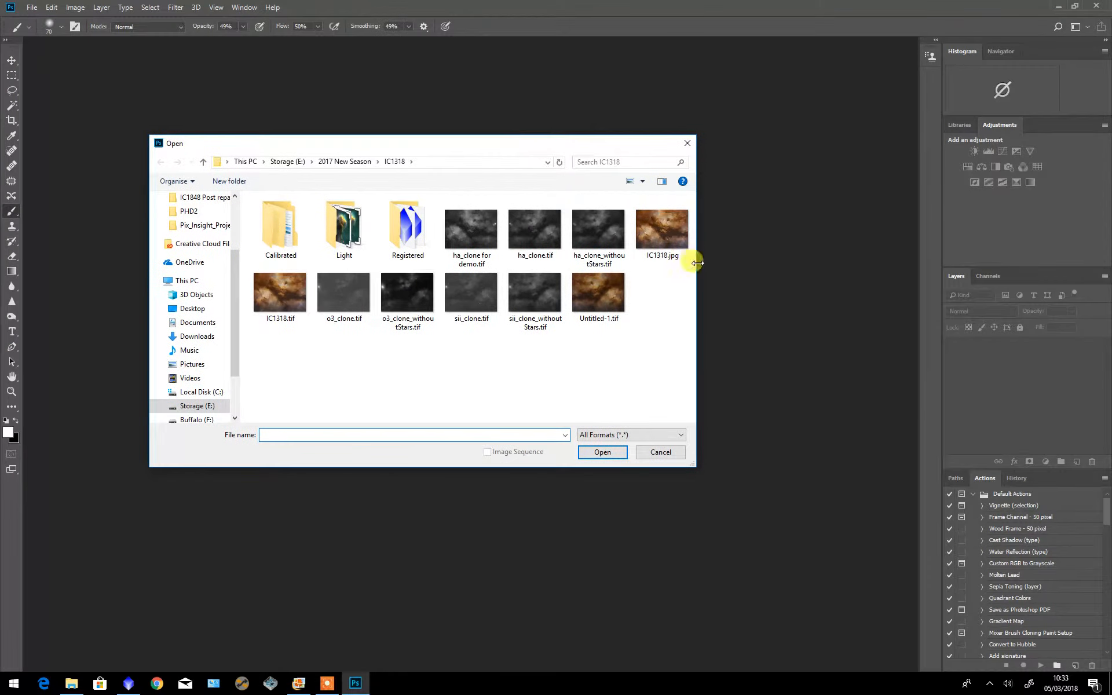
mouse_move(756, 335)
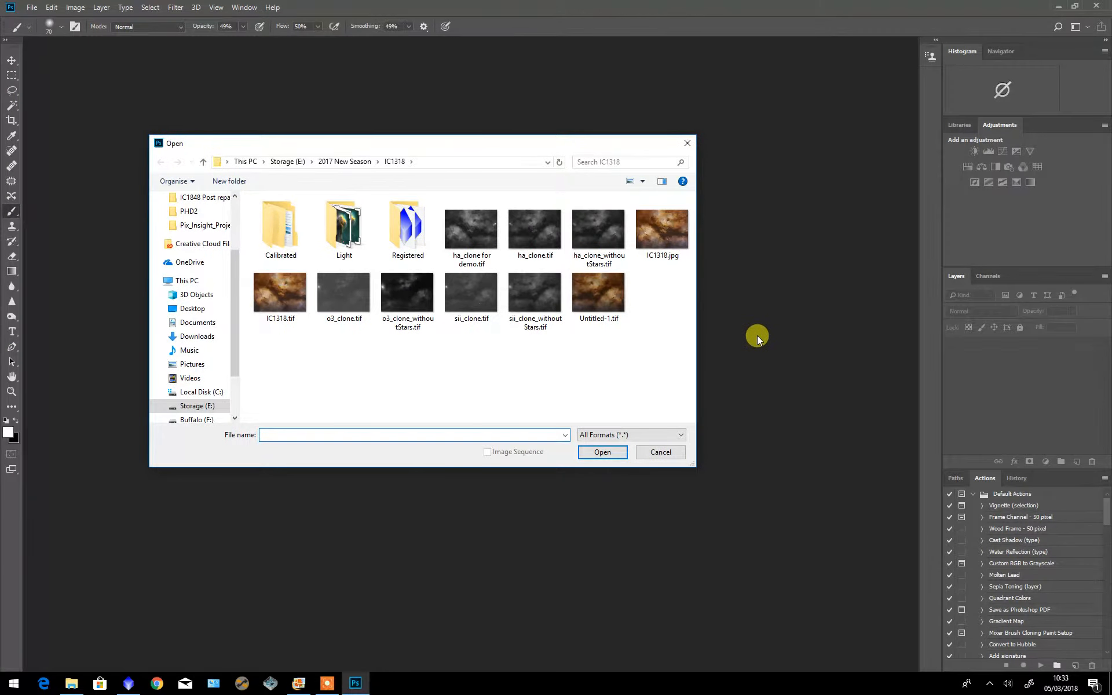
mouse_move(471, 227)
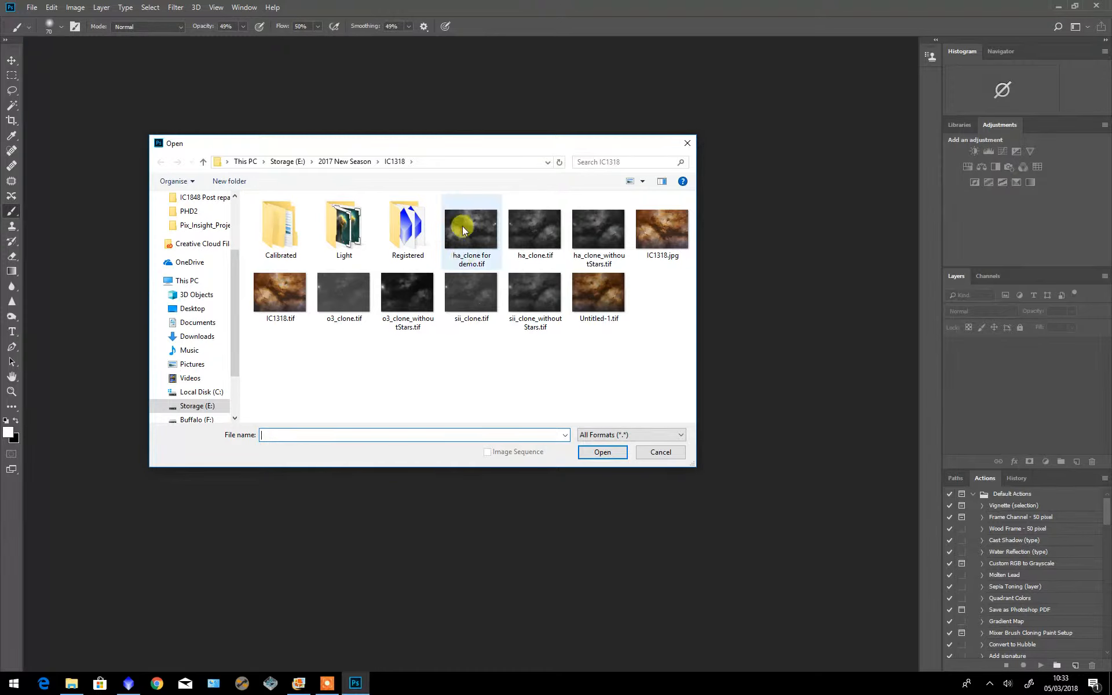
click(472, 229)
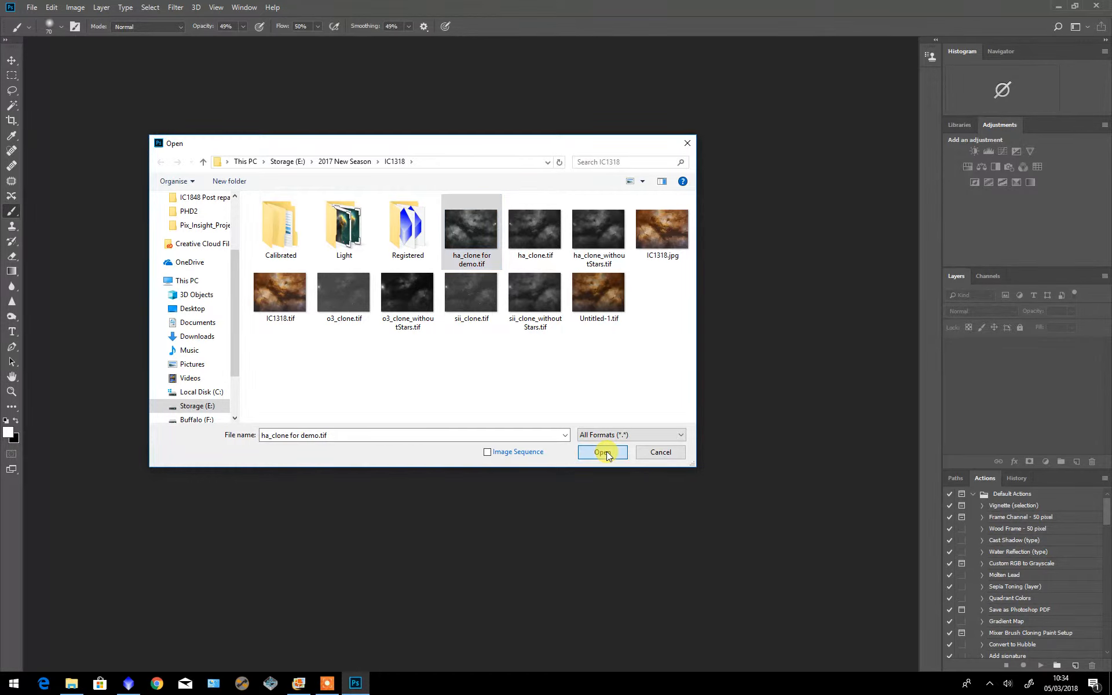
click(597, 452)
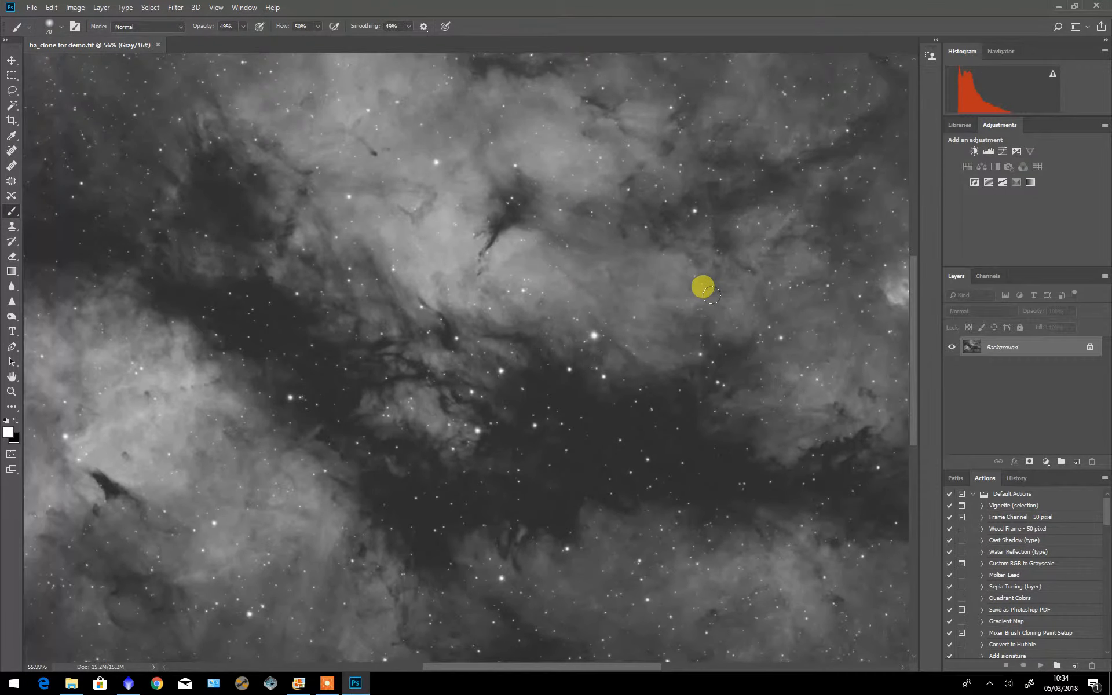
mouse_move(915, 279)
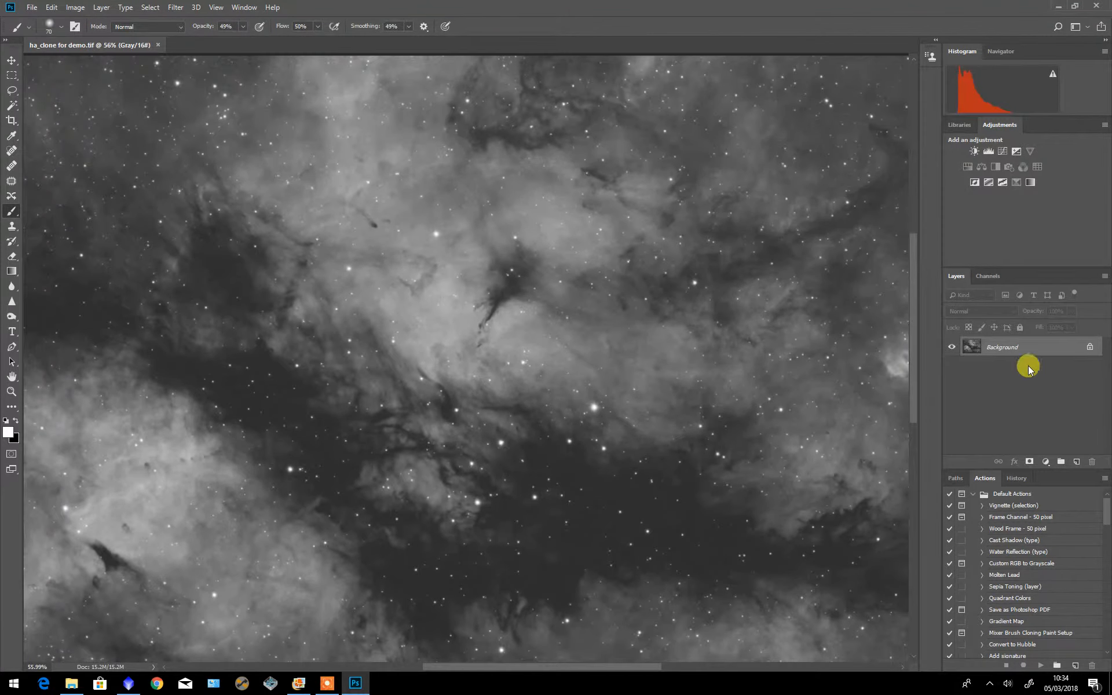
- Duplicate the Background layer twice, creating Background copy and Background copy 2
right_click(1002, 346)
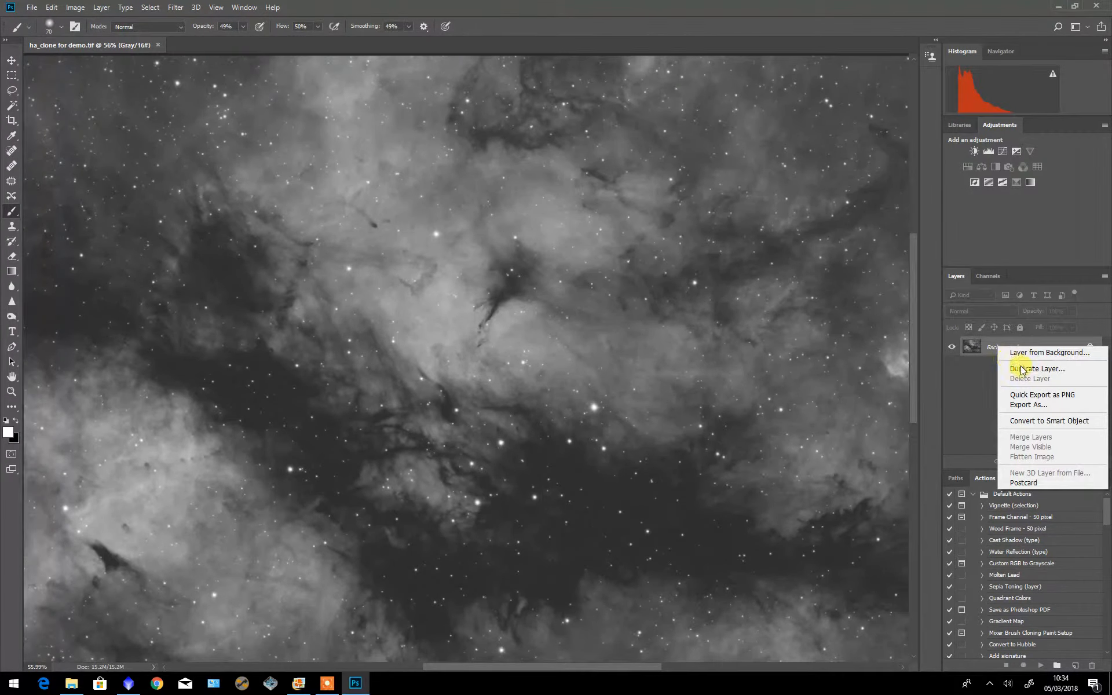
click(1037, 369)
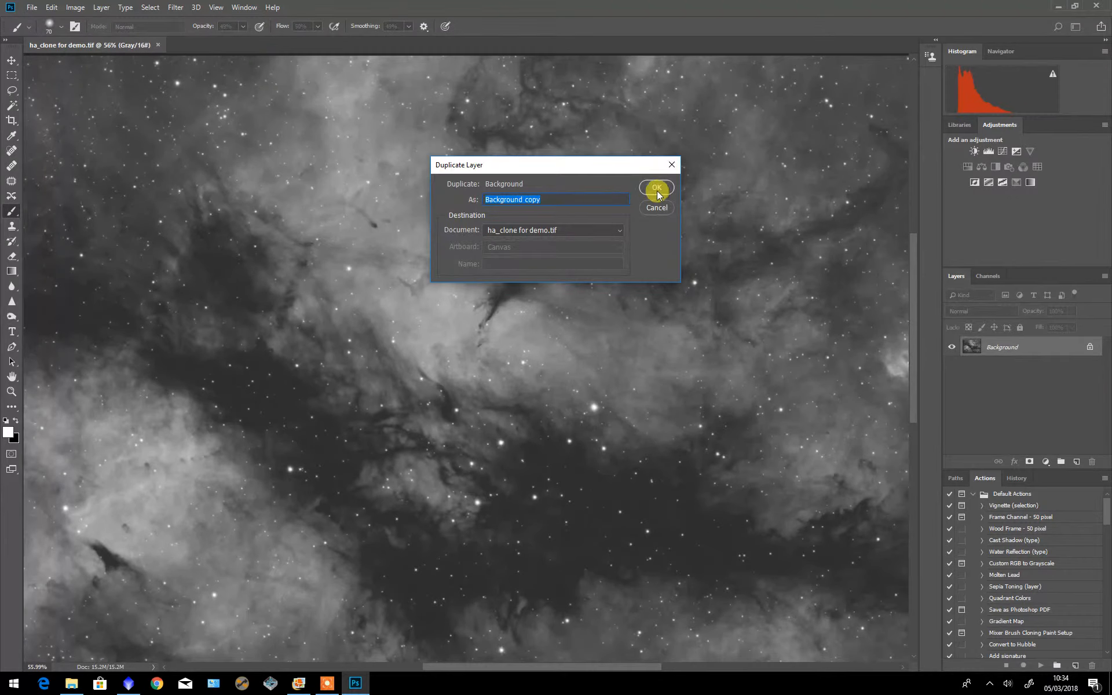
click(655, 188)
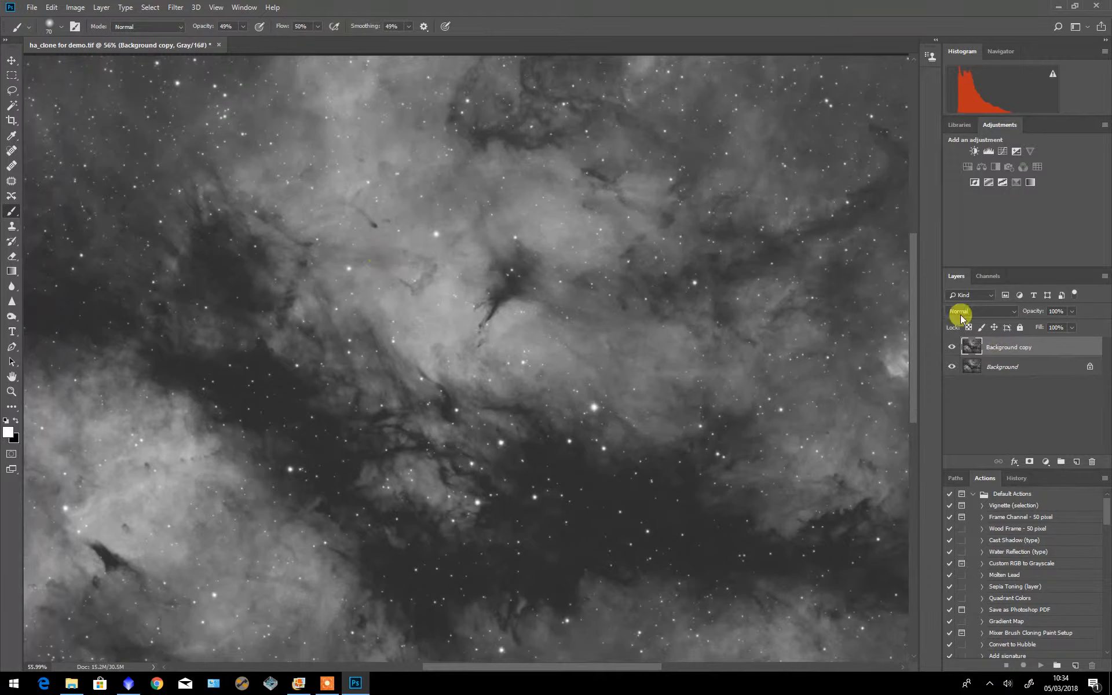
mouse_move(1001, 348)
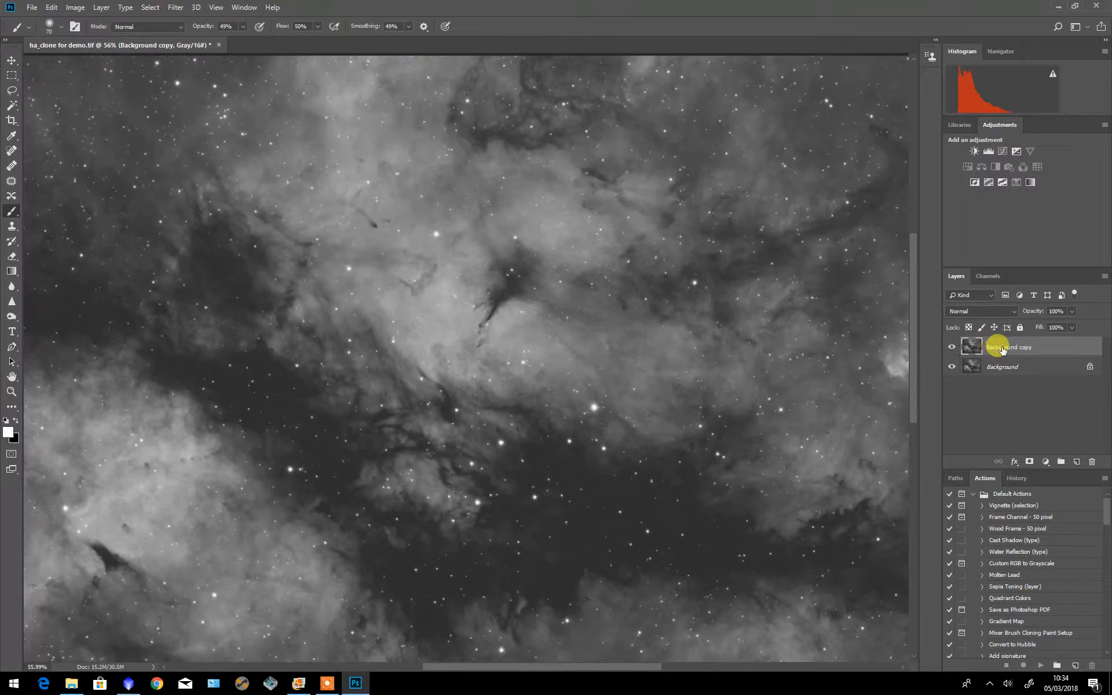
right_click(1007, 346)
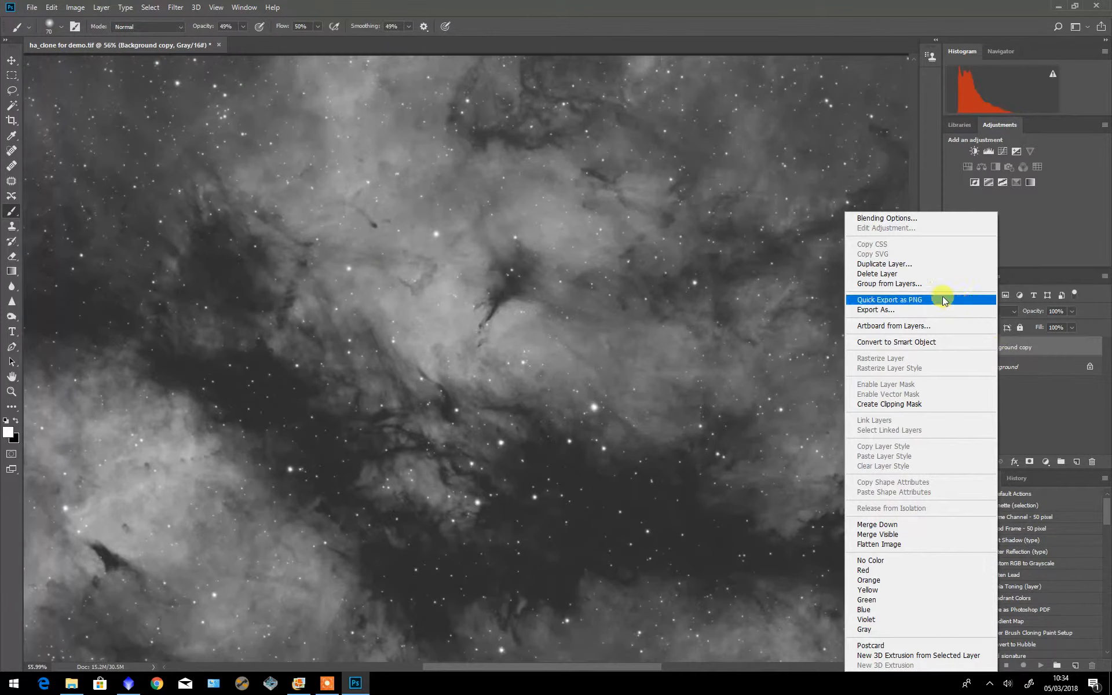
click(883, 263)
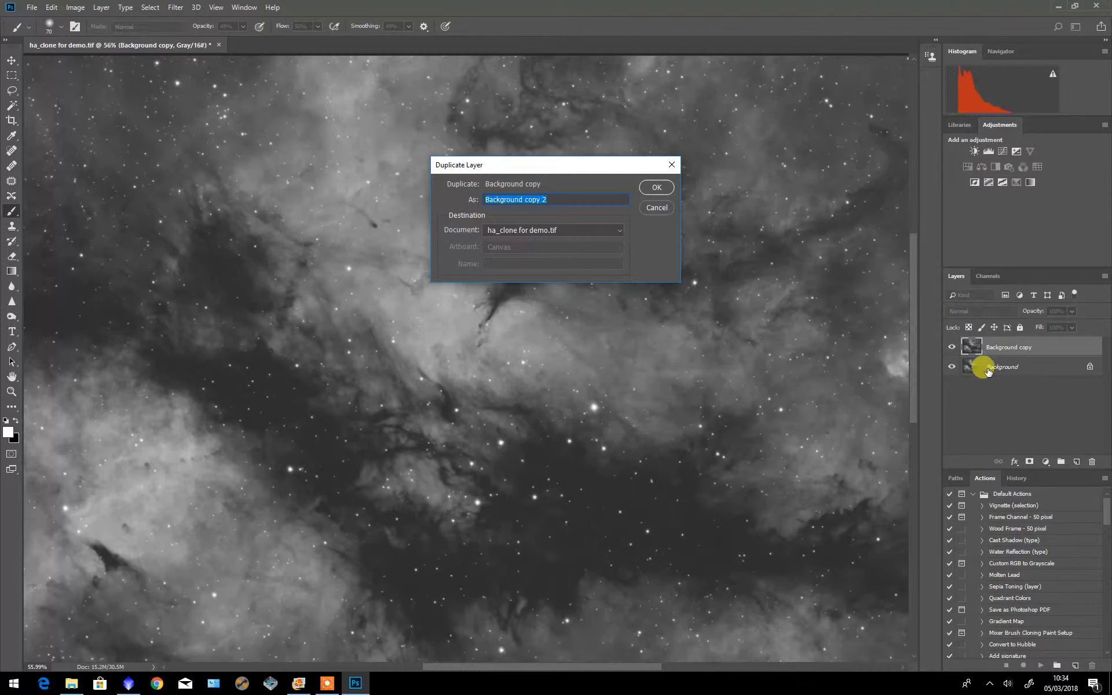
click(655, 187)
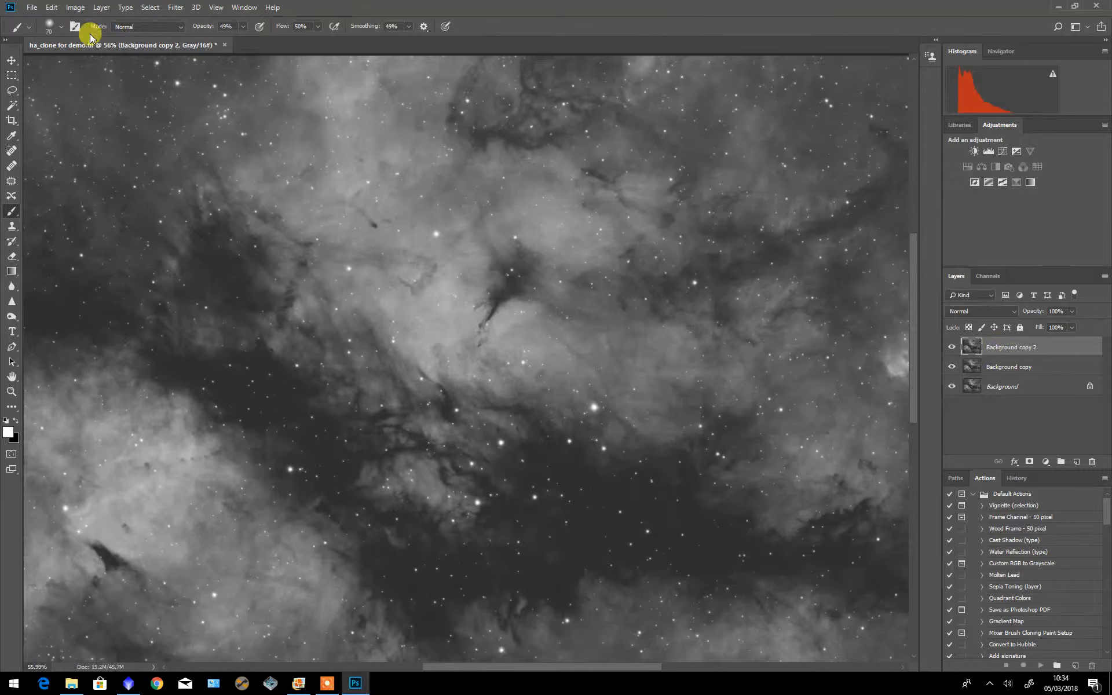
- Apply Filter > Other > High Pass with an 8.8-pixel radius to Background copy 2
click(175, 7)
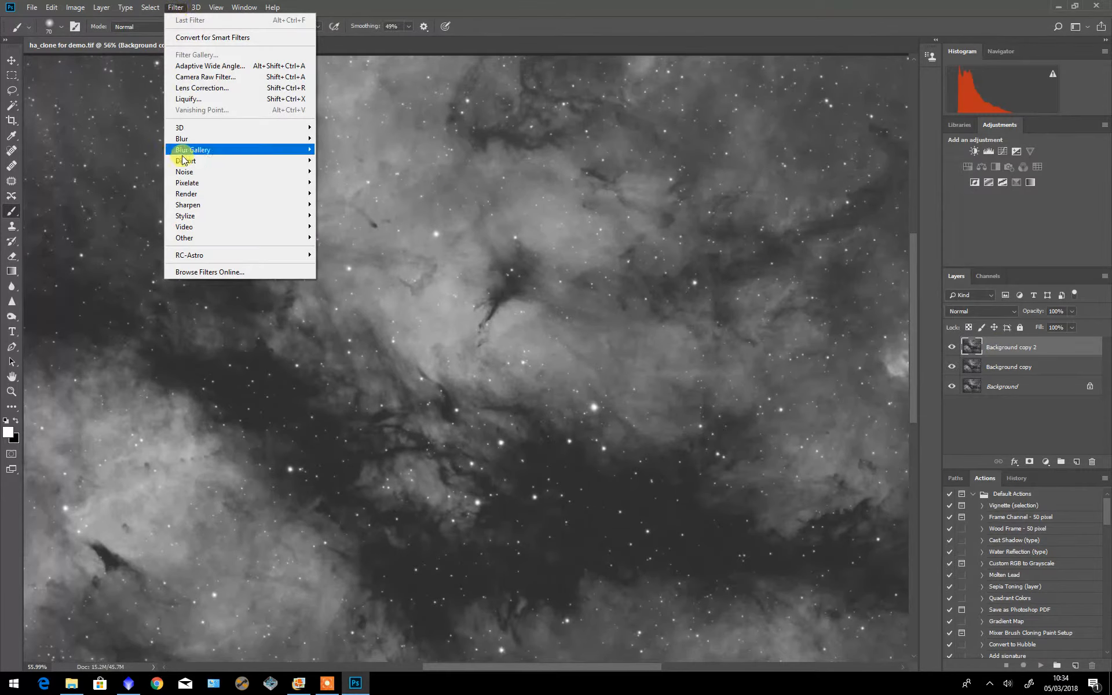
mouse_move(184, 237)
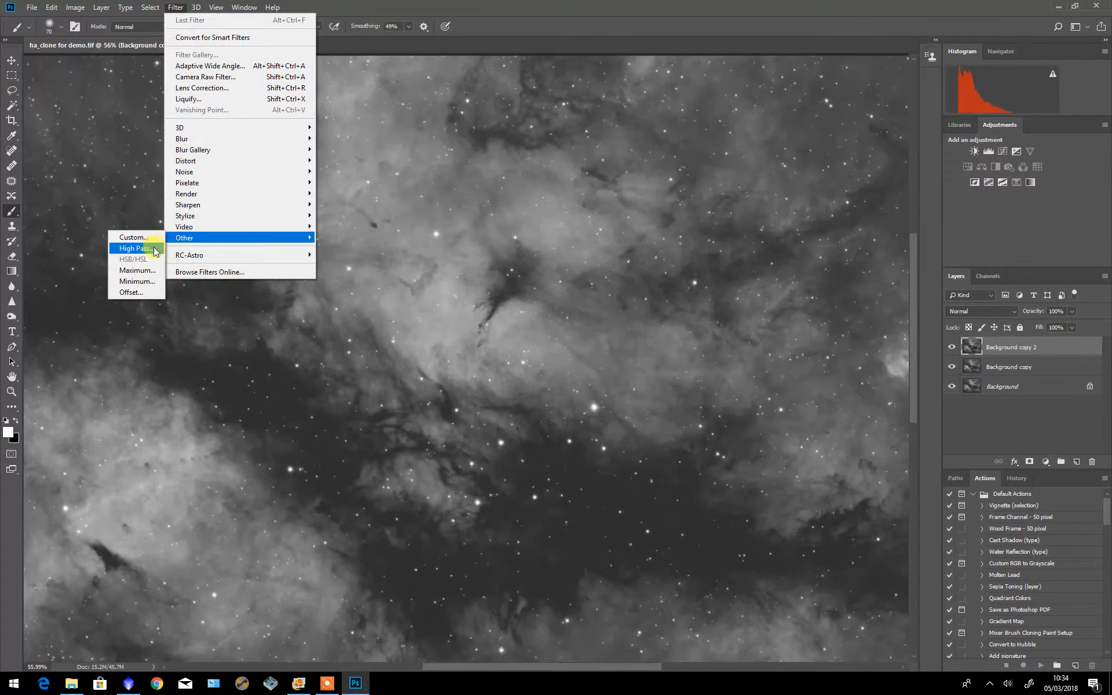
click(133, 248)
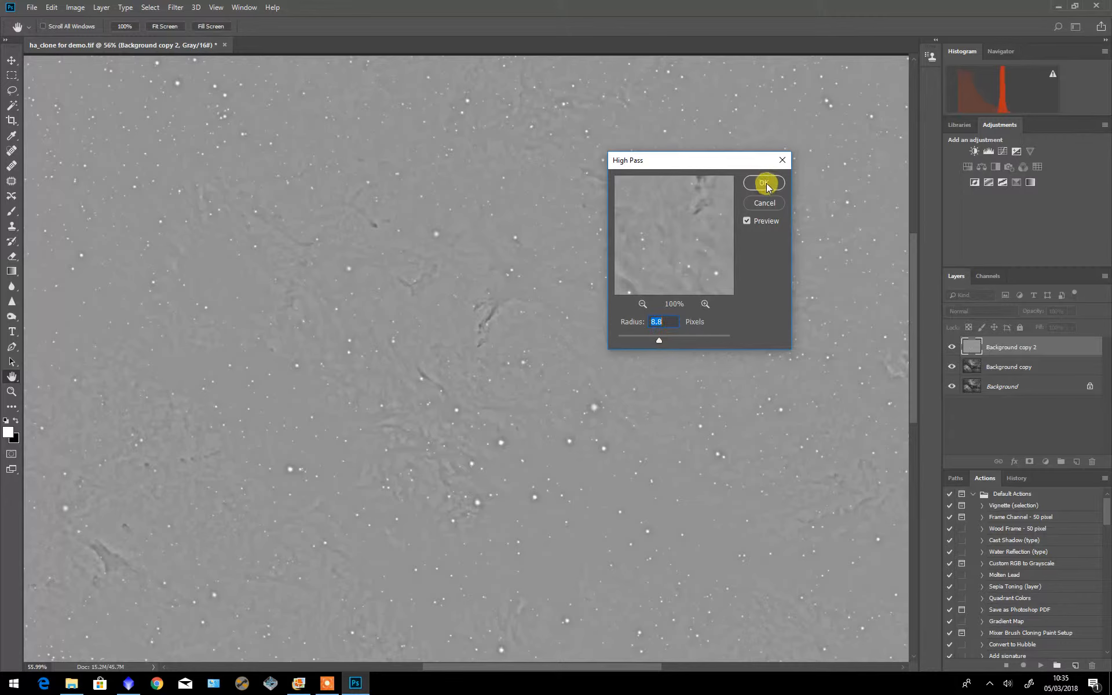
click(764, 183)
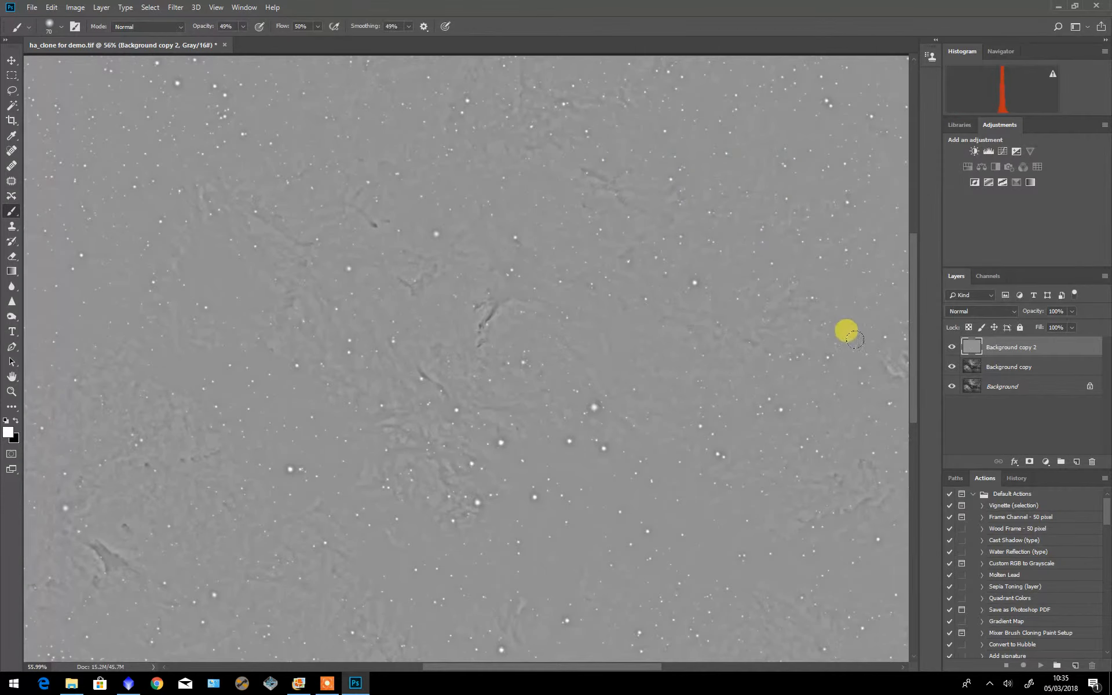
- Set Background copy 2 to Overlay blend mode and toggle its visibility to compare
click(983, 311)
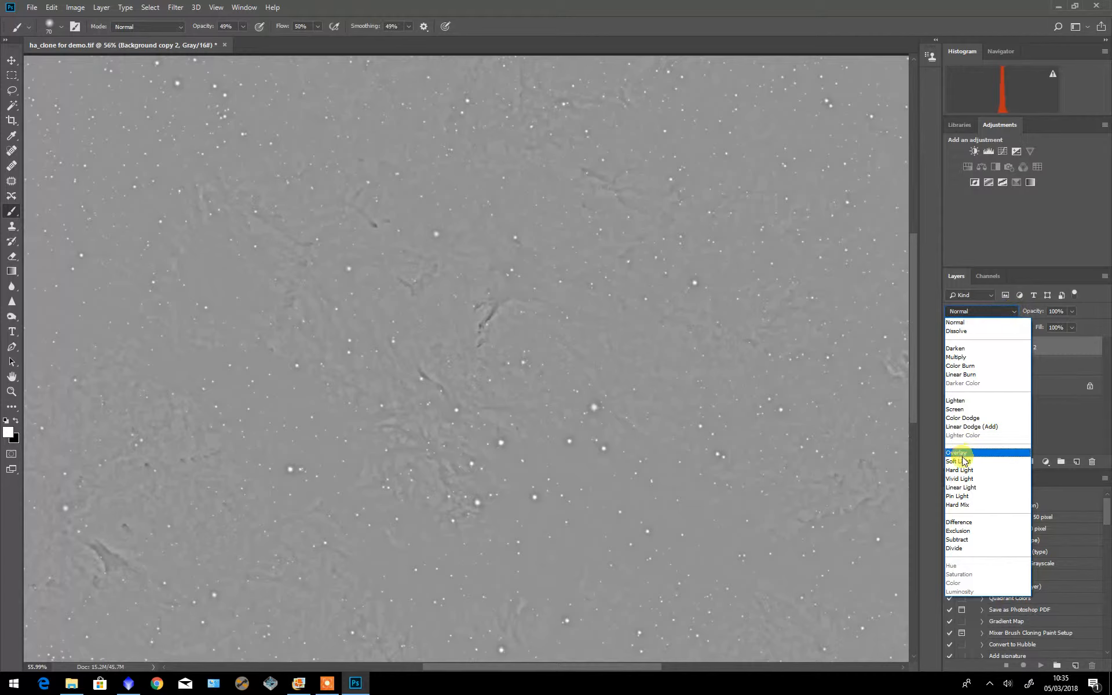
mouse_move(962, 454)
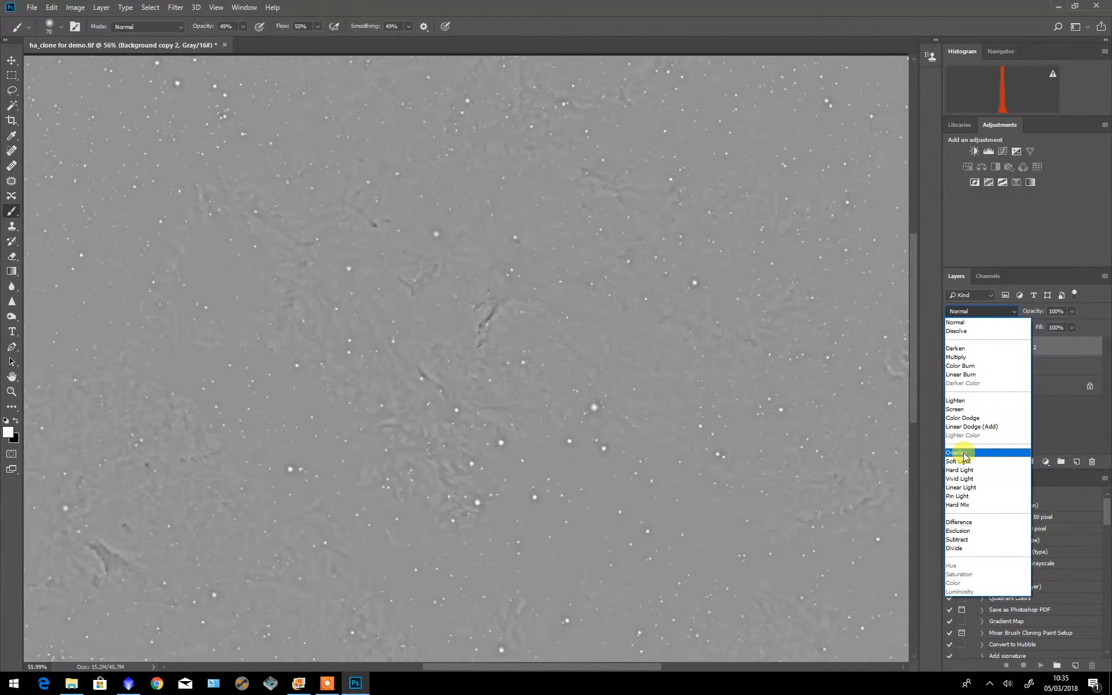
click(956, 453)
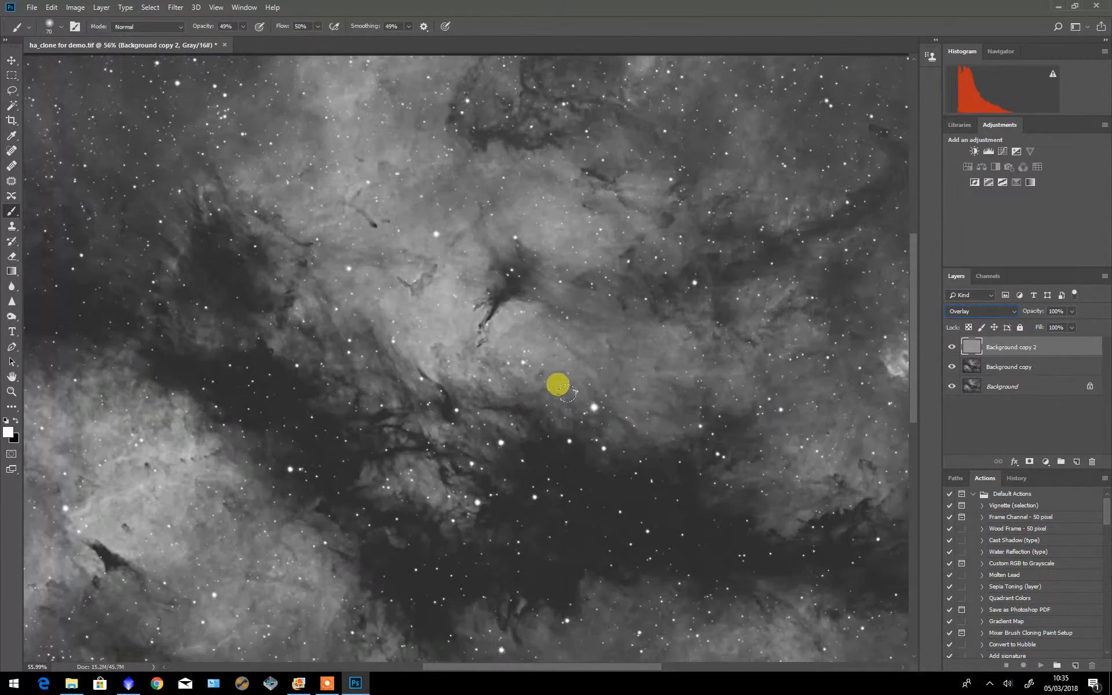
click(953, 346)
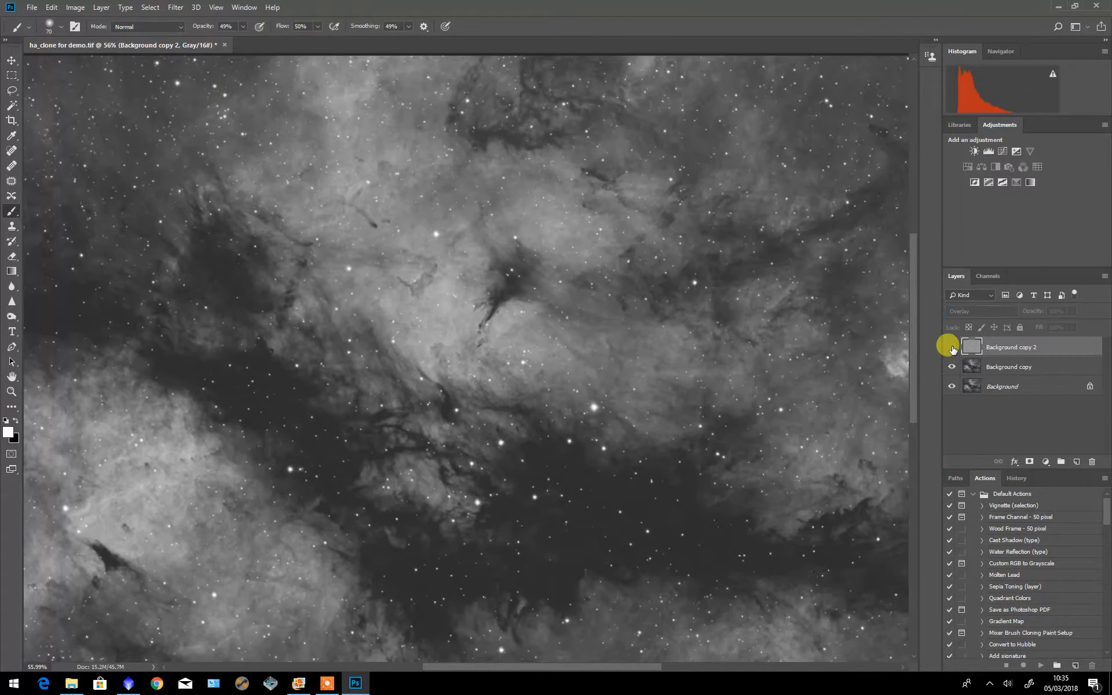
click(952, 346)
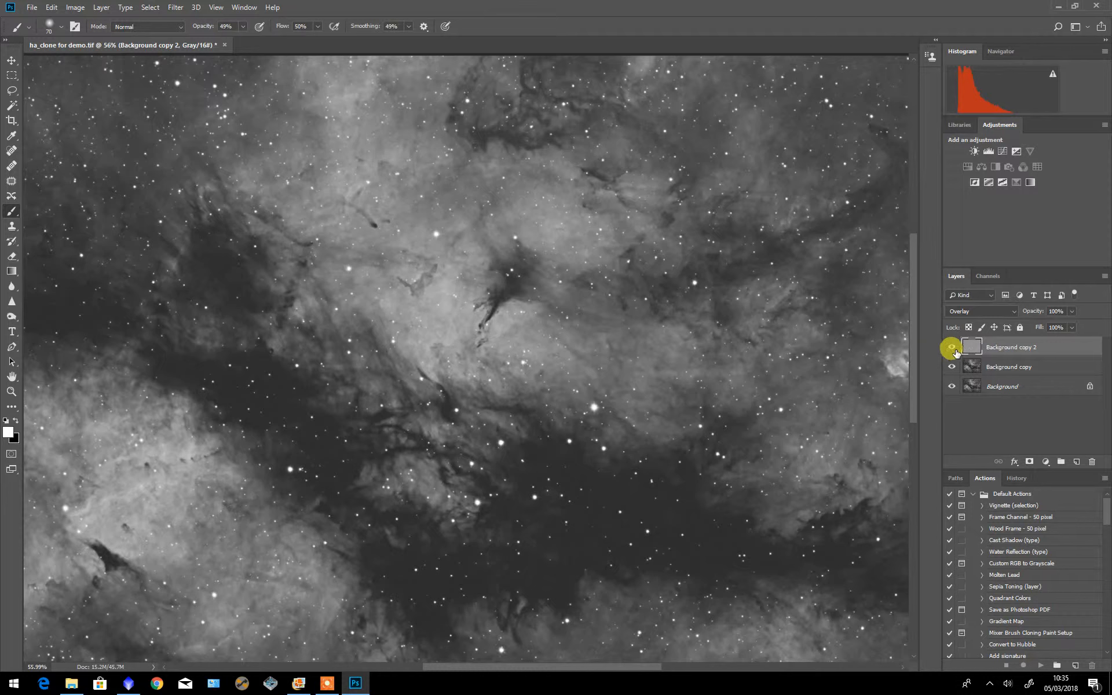
mouse_move(414, 258)
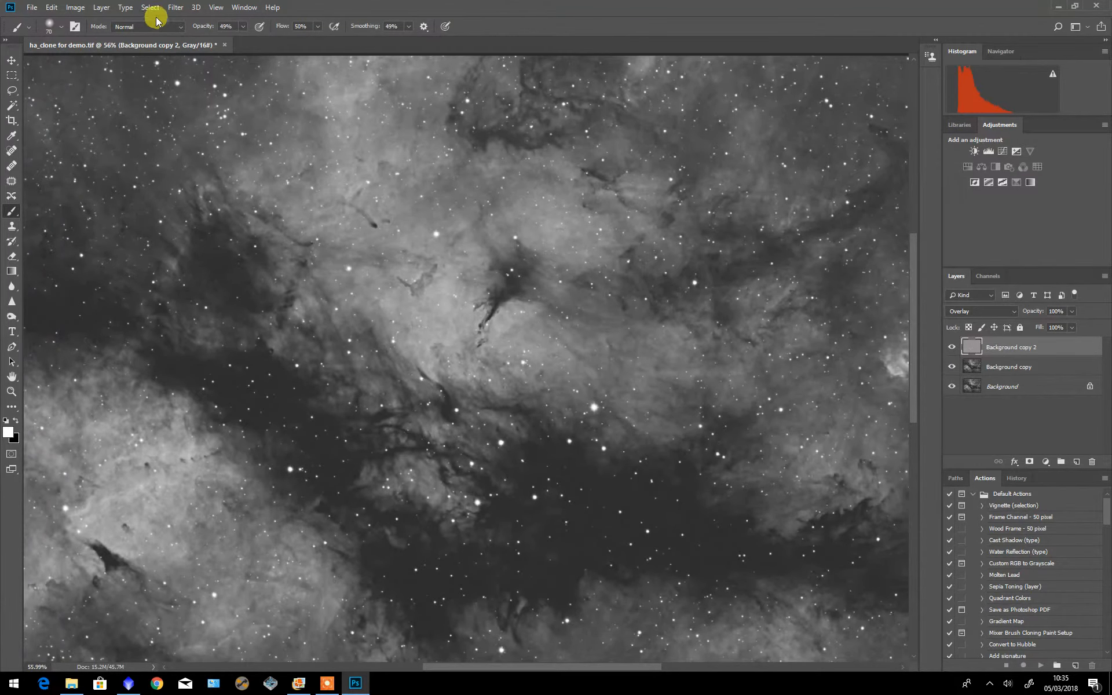
click(101, 7)
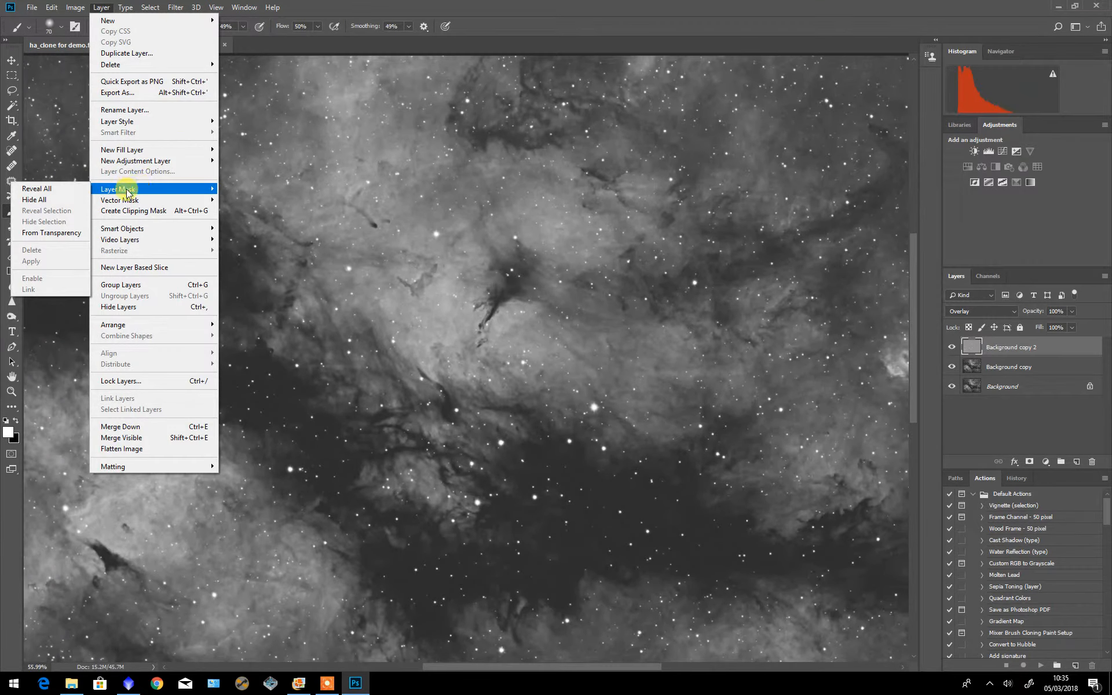
- Add a Hide All black layer mask to Background copy 2
click(34, 200)
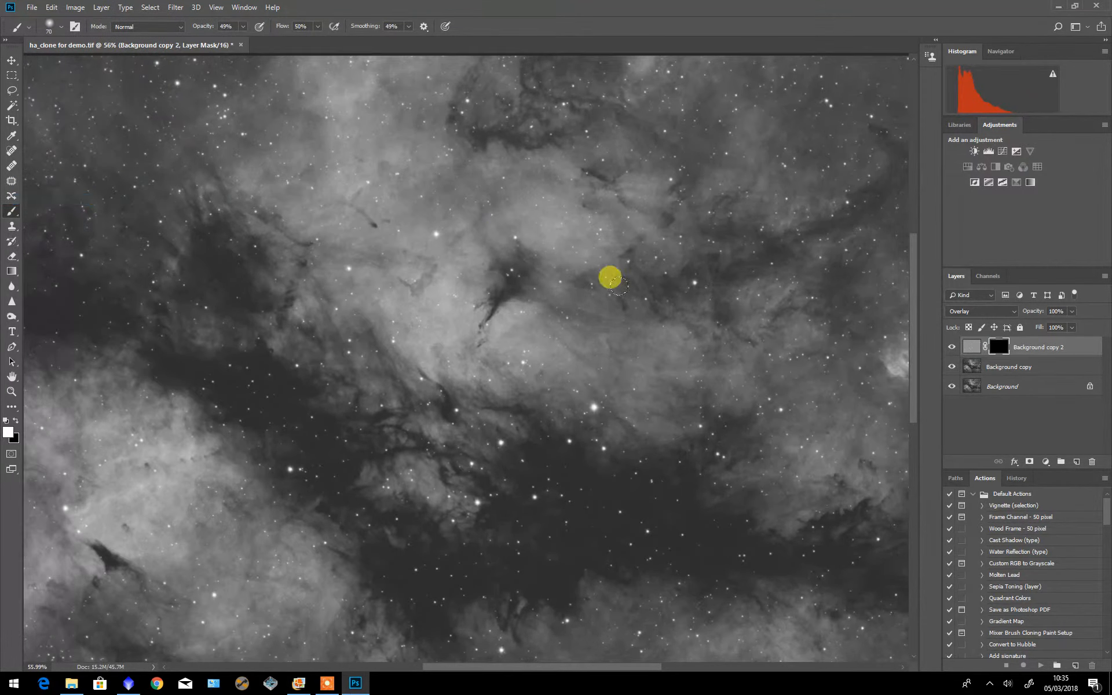
mouse_move(931, 374)
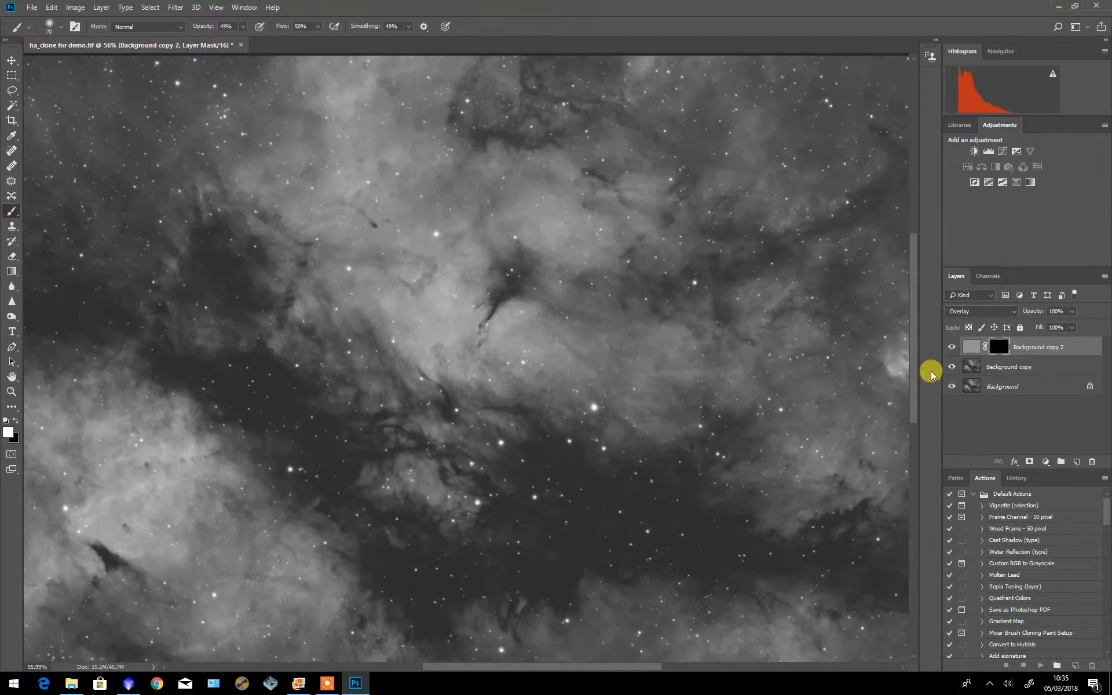
click(952, 367)
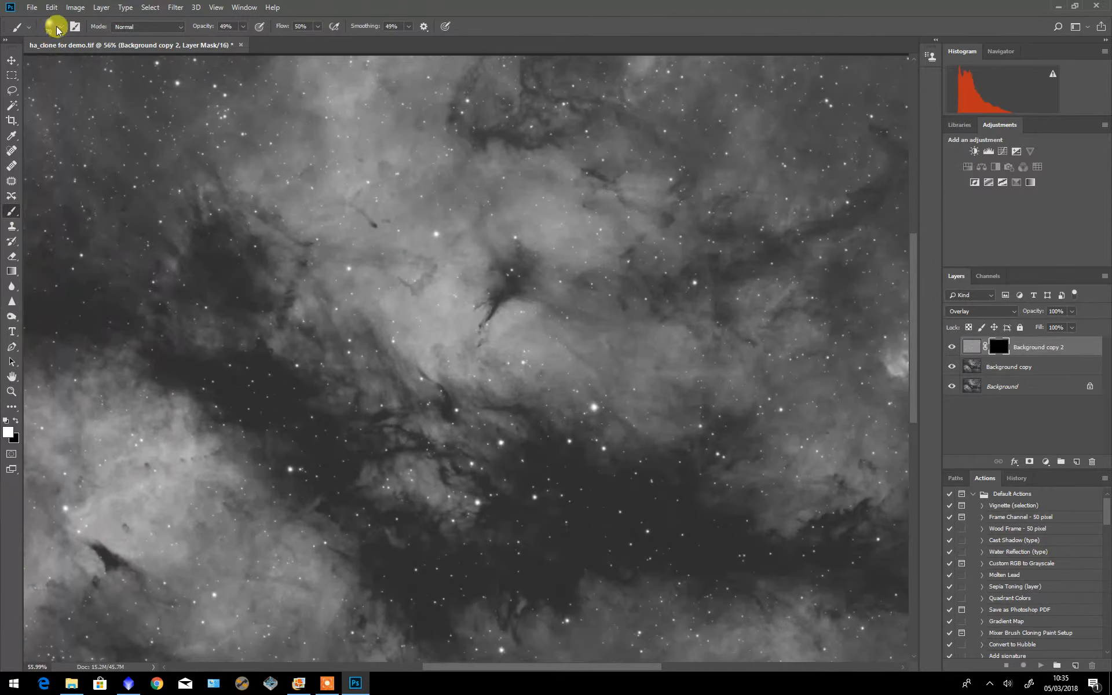
mouse_move(10, 230)
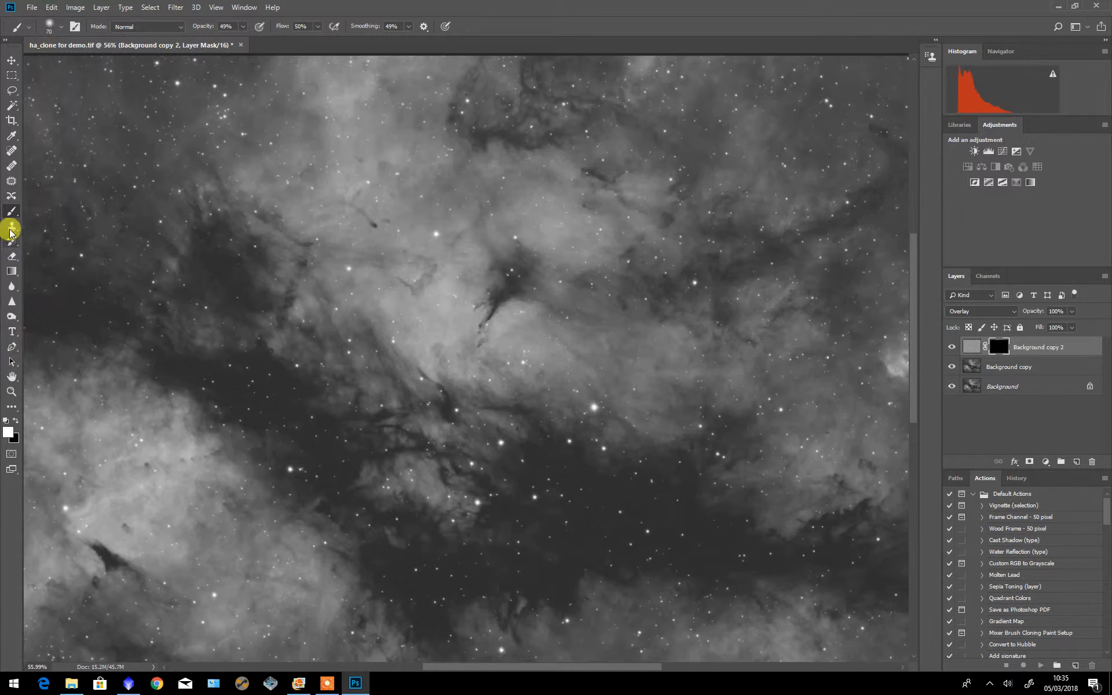
mouse_move(213, 74)
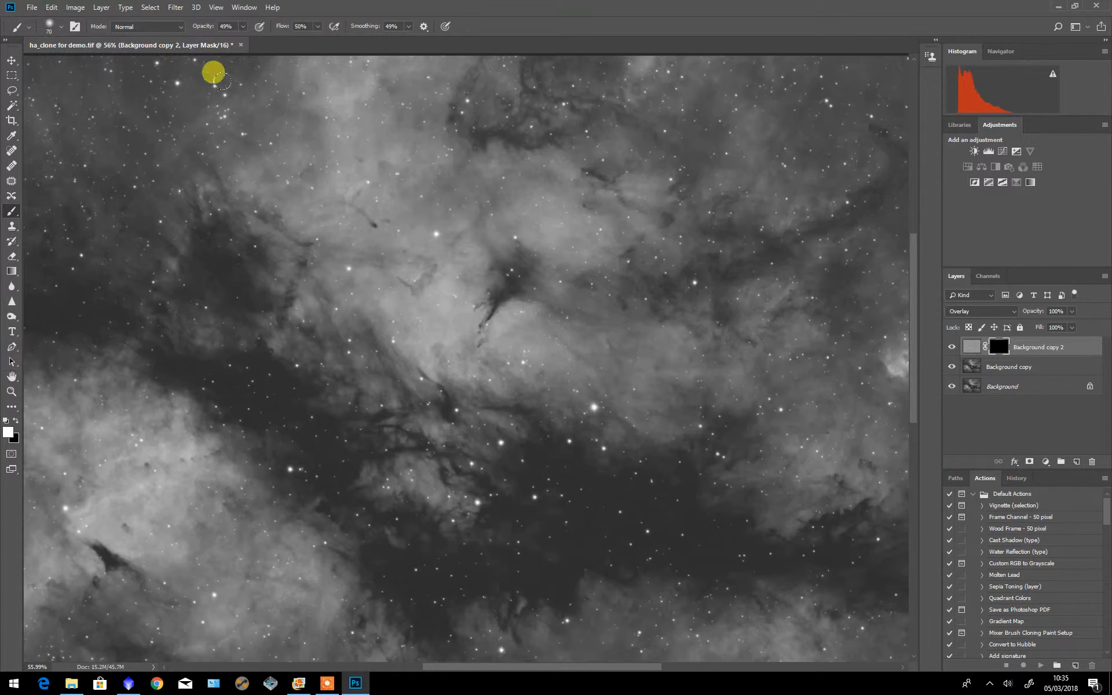
mouse_move(989, 342)
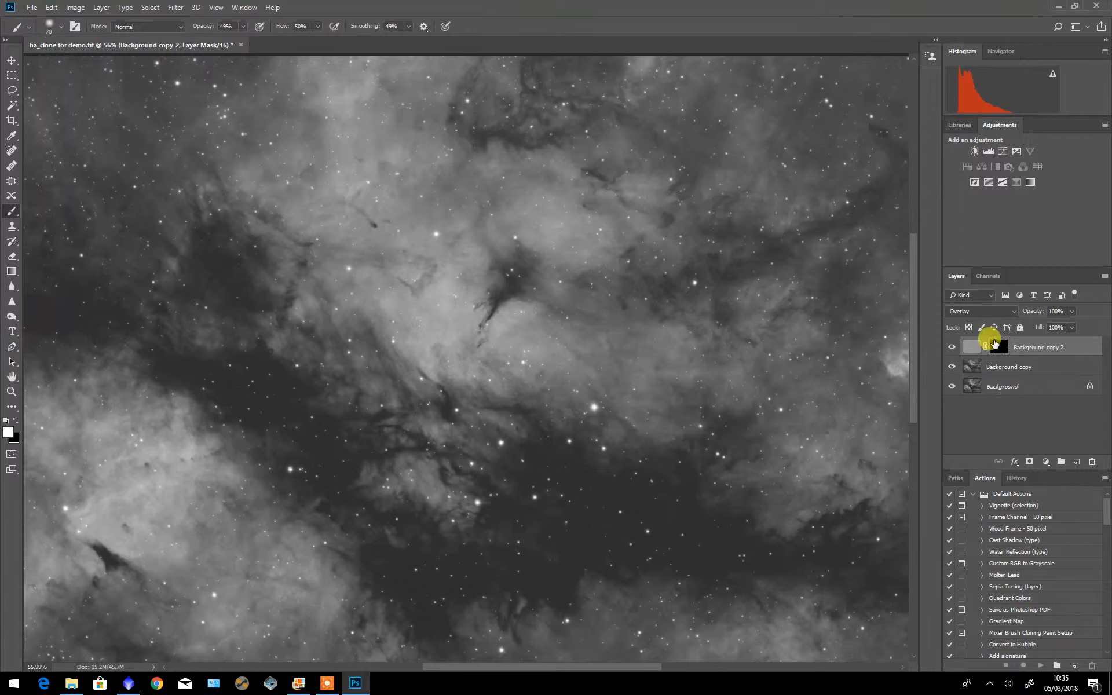
mouse_move(354, 92)
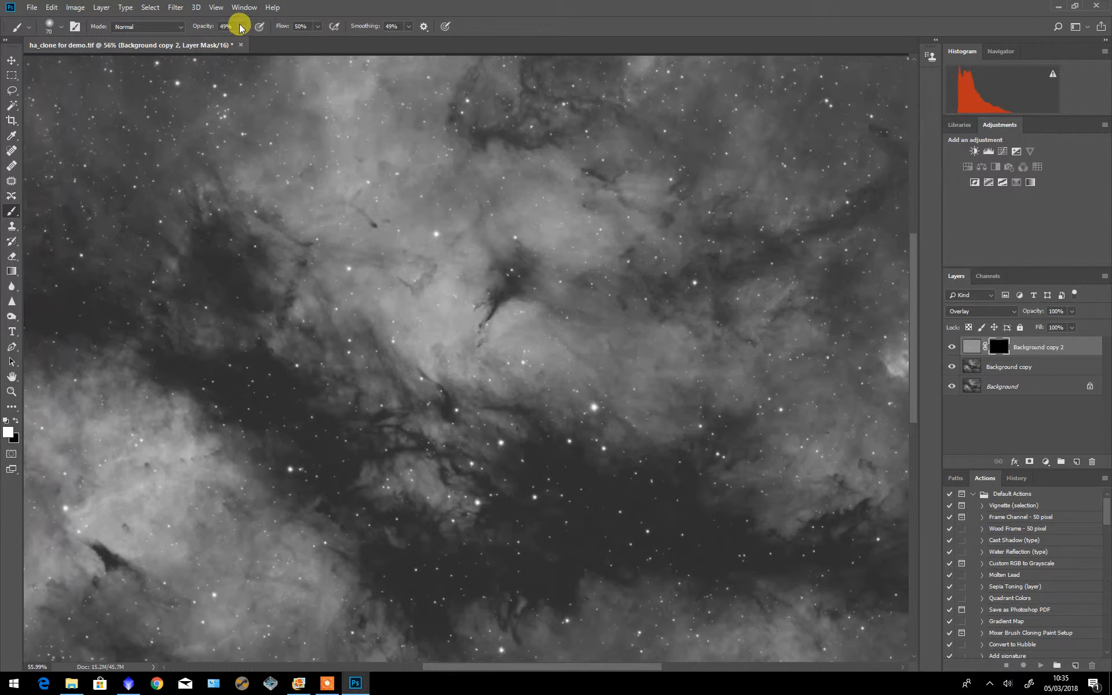
mouse_move(283, 37)
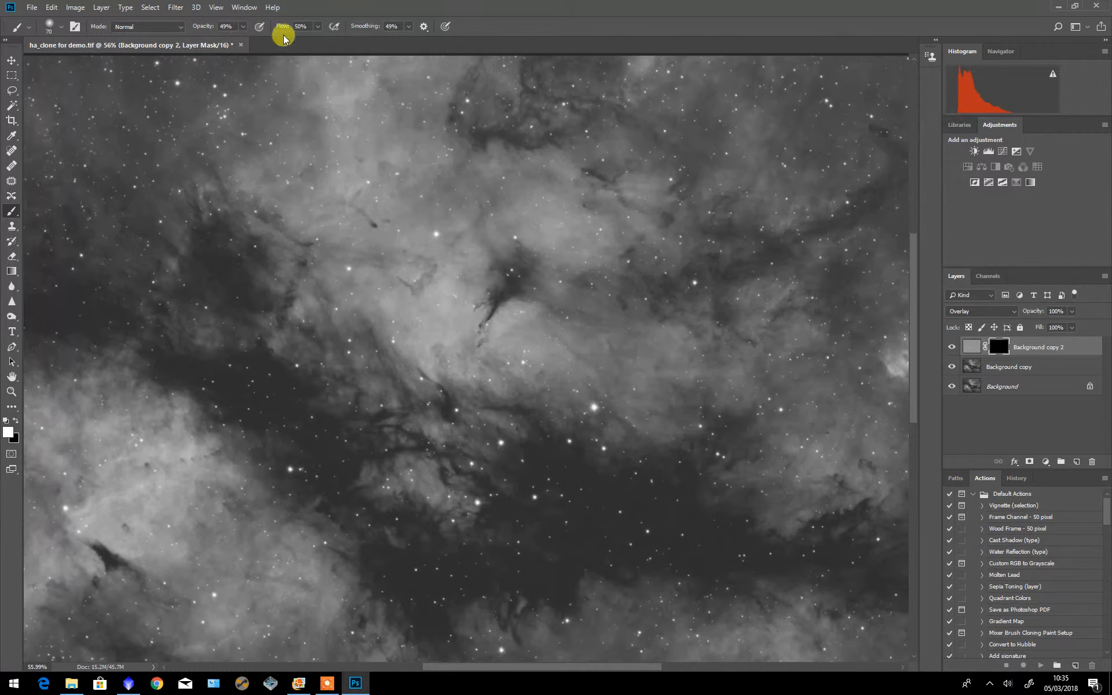
mouse_move(528, 301)
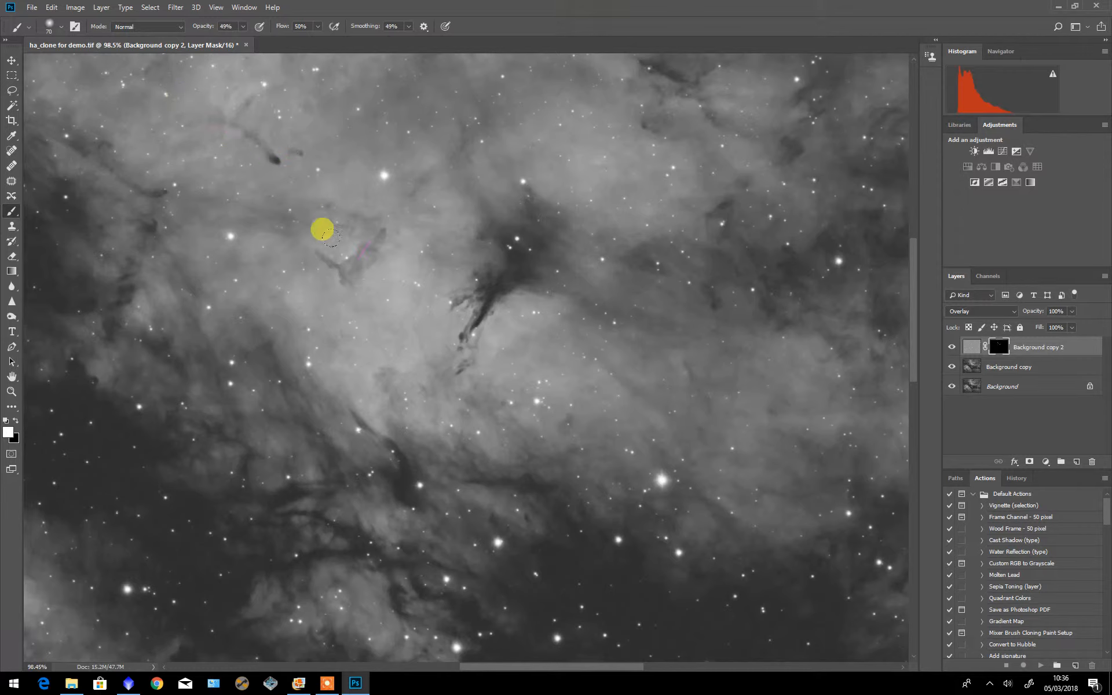
mouse_move(428, 306)
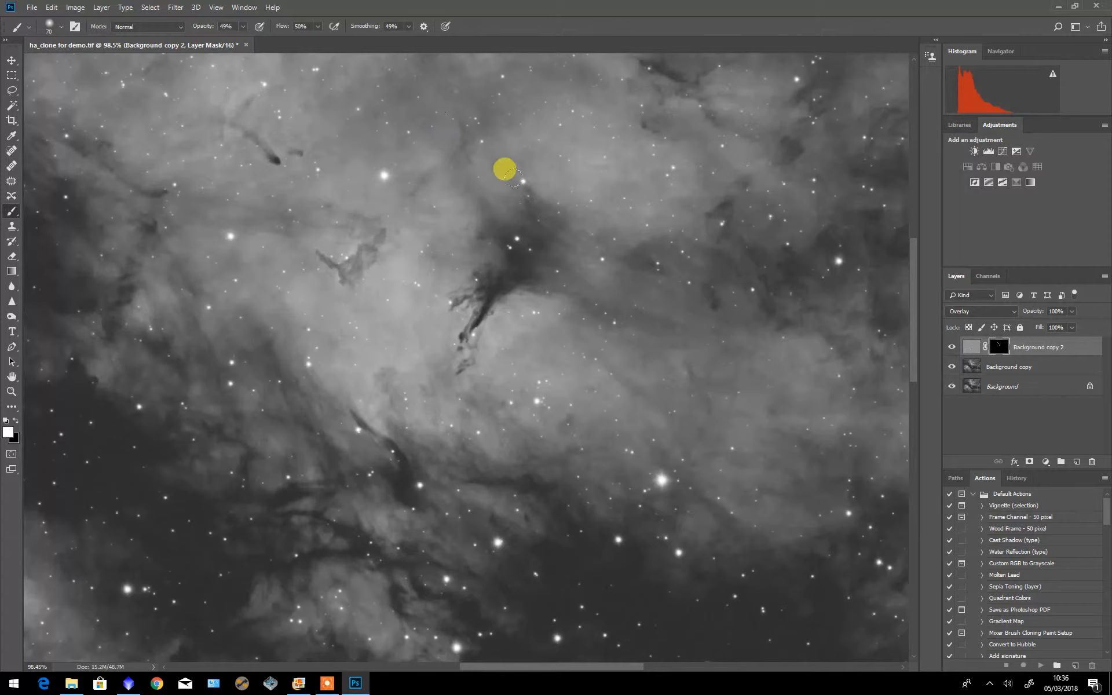
mouse_move(457, 301)
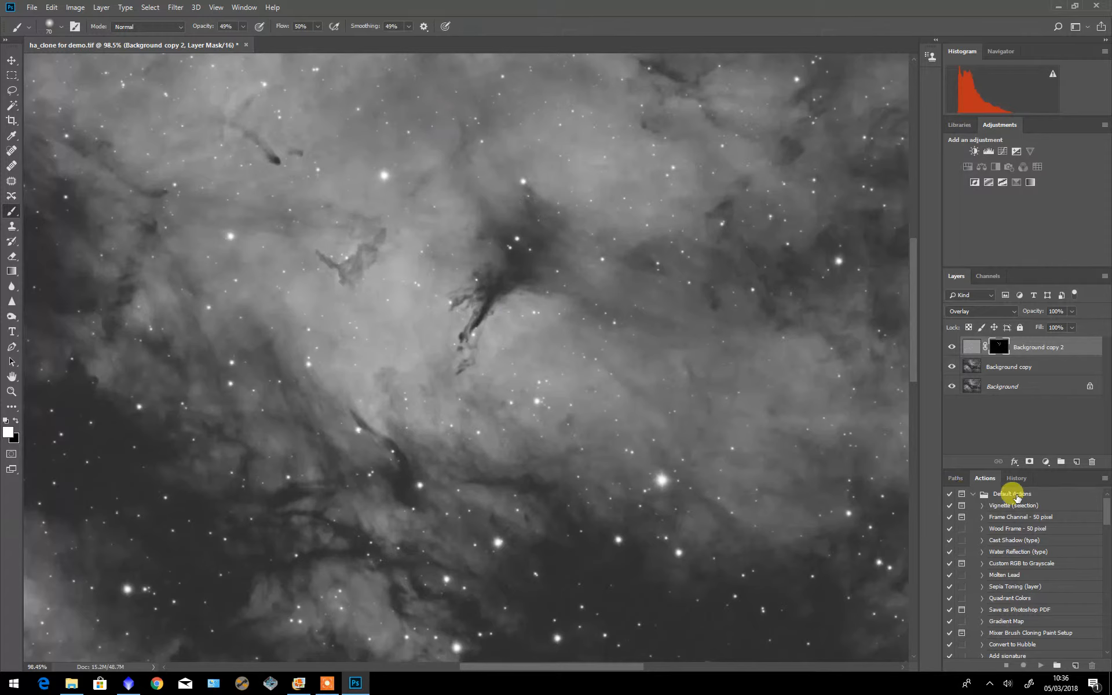
- Paint white on the mask over the small dark wisp and toggle visibility to compare
click(952, 368)
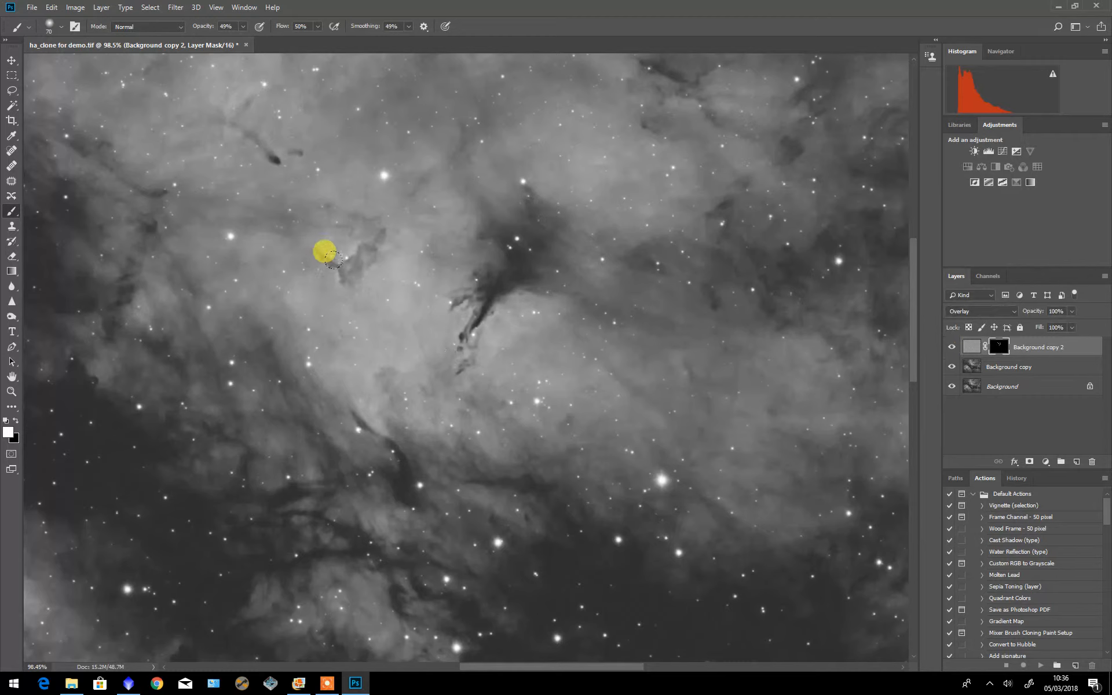
click(952, 346)
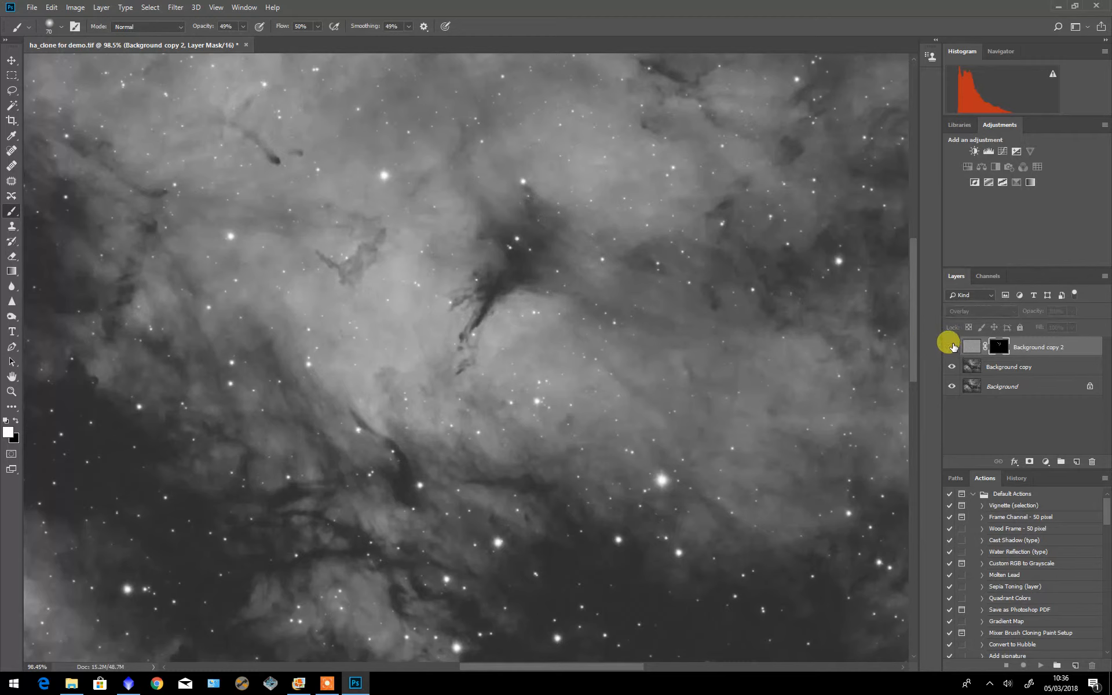
click(952, 347)
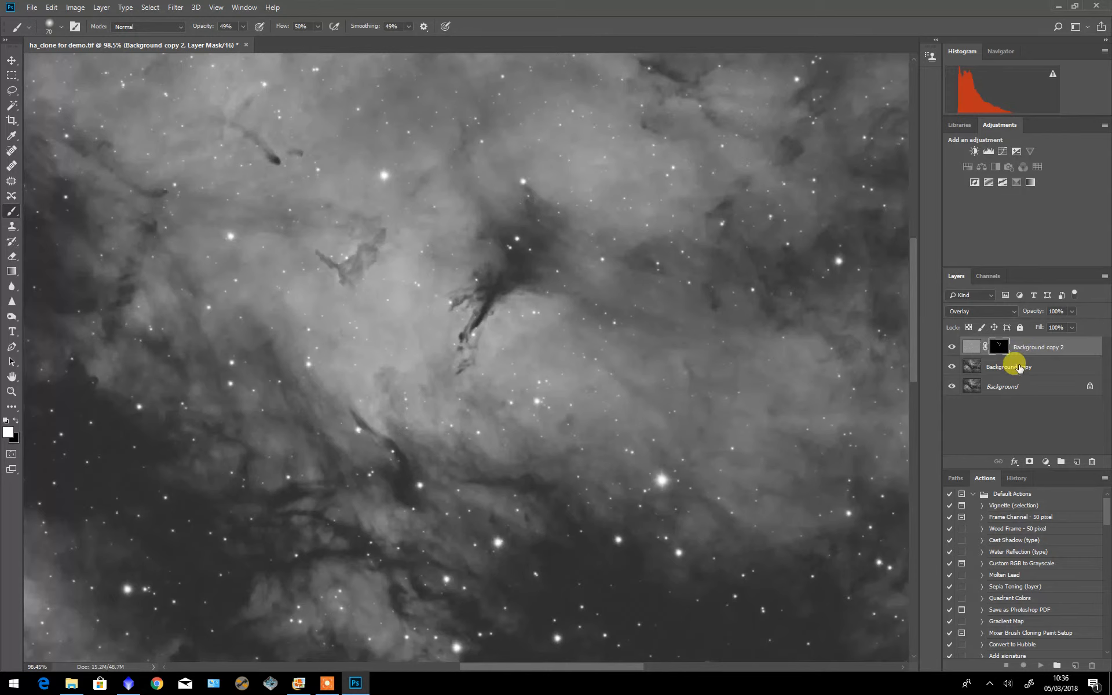
- Merge the masked sharpening layer down into a single layer above the Background
right_click(1021, 346)
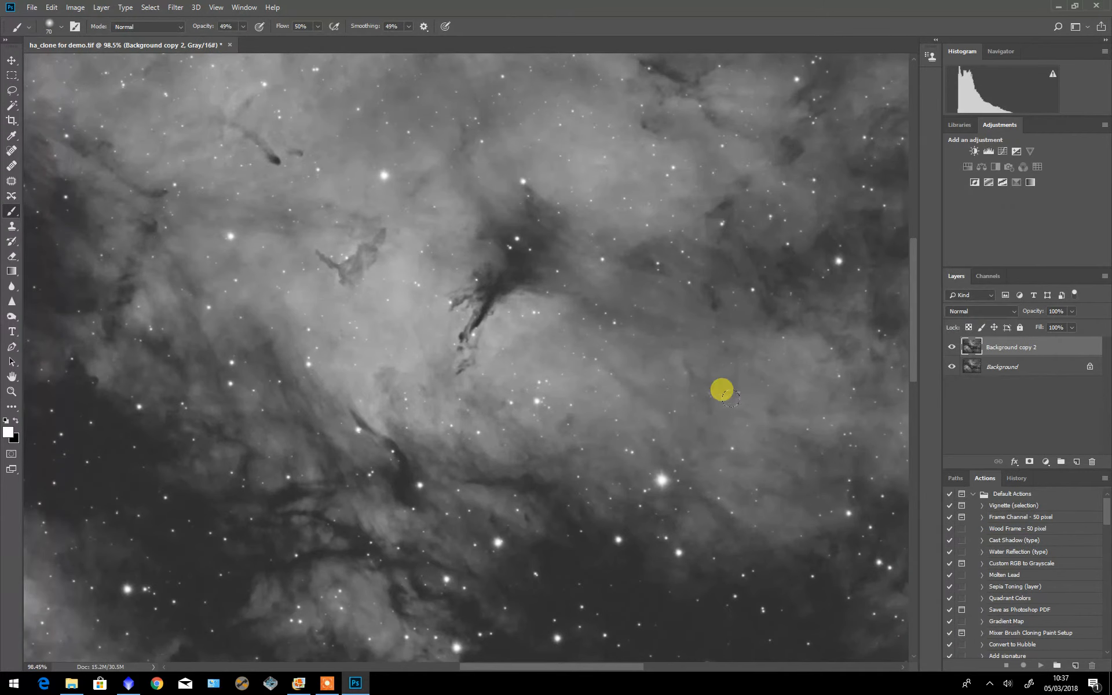
mouse_move(470, 245)
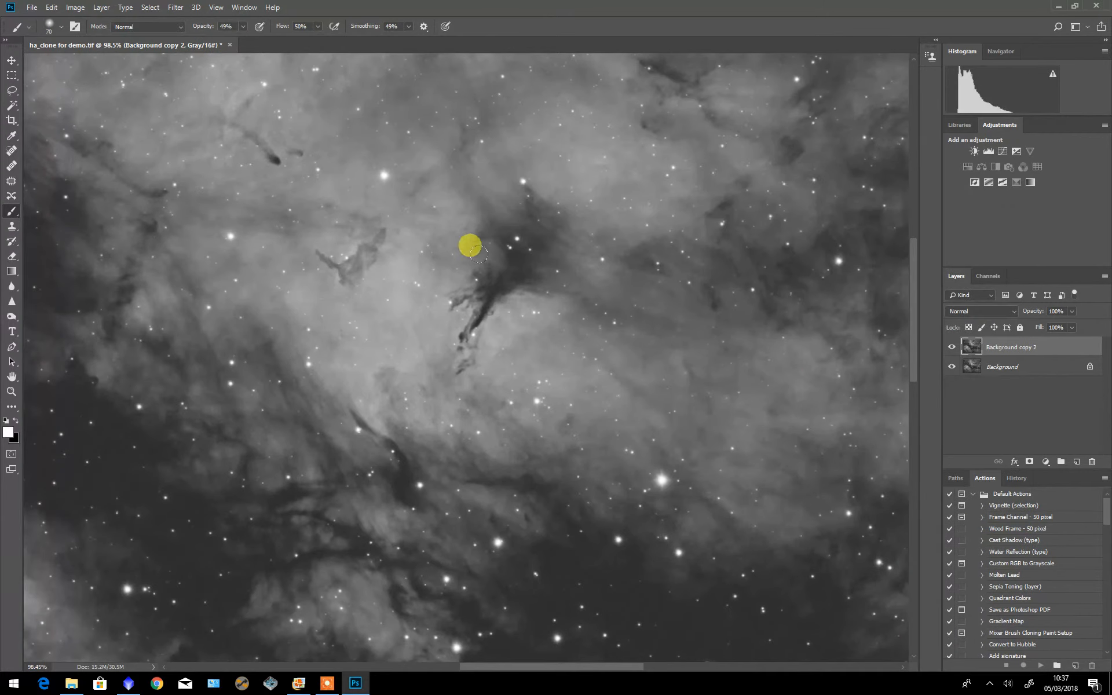
mouse_move(915, 354)
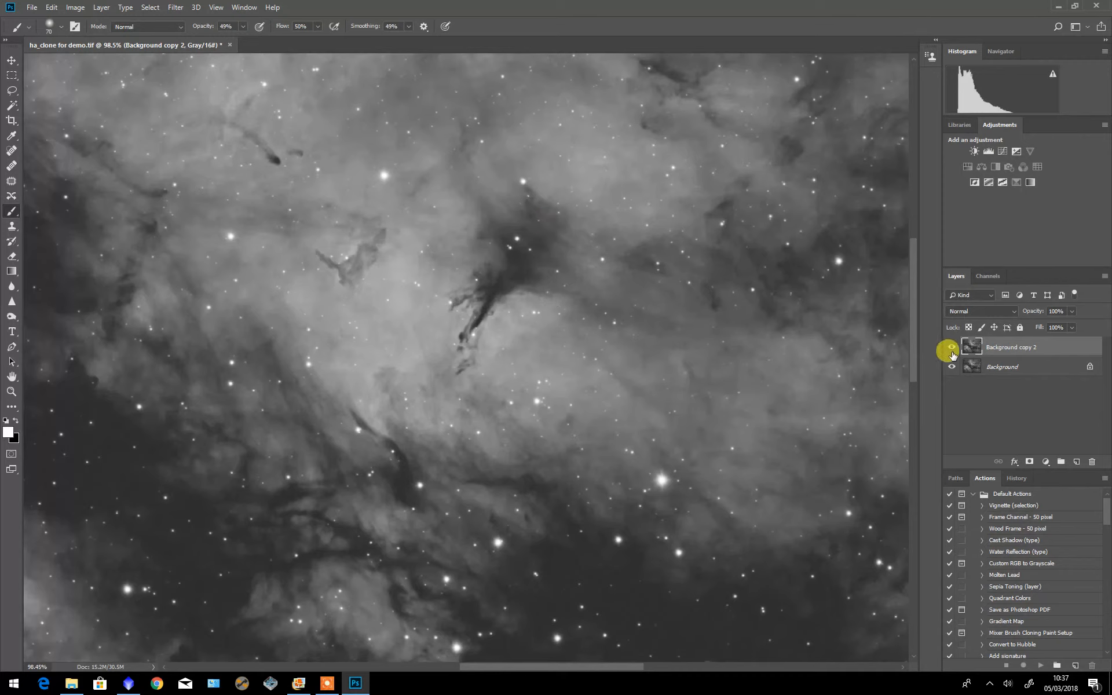
mouse_move(950, 347)
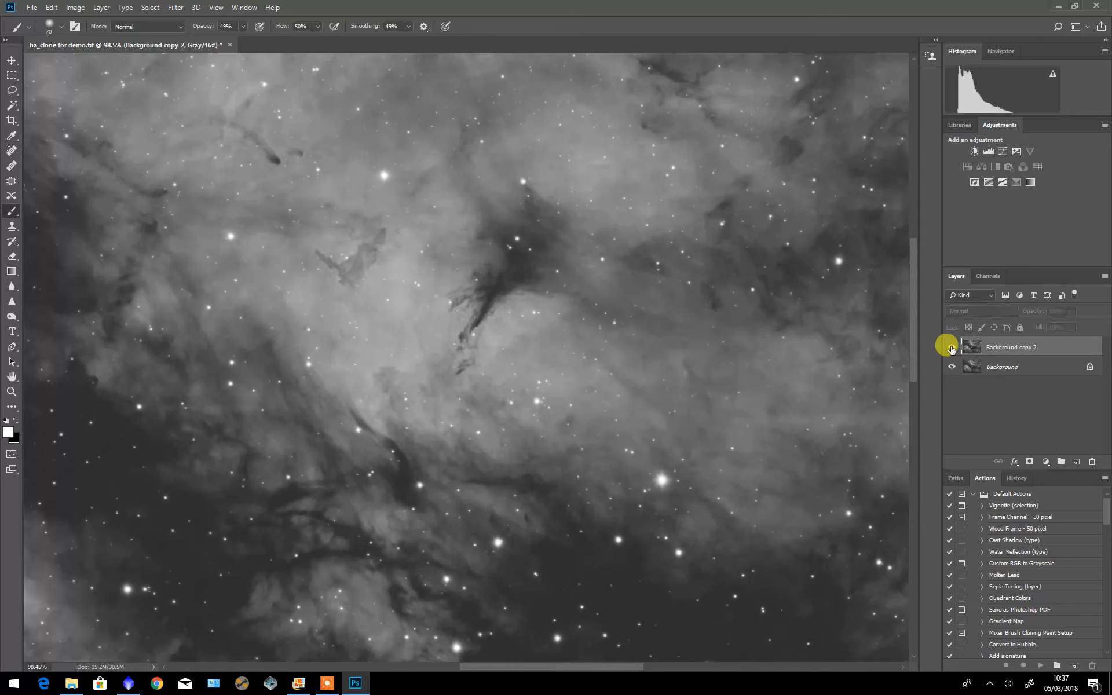
- Show the merged Background copy 2 layer again to view the sharpened nebula
click(952, 347)
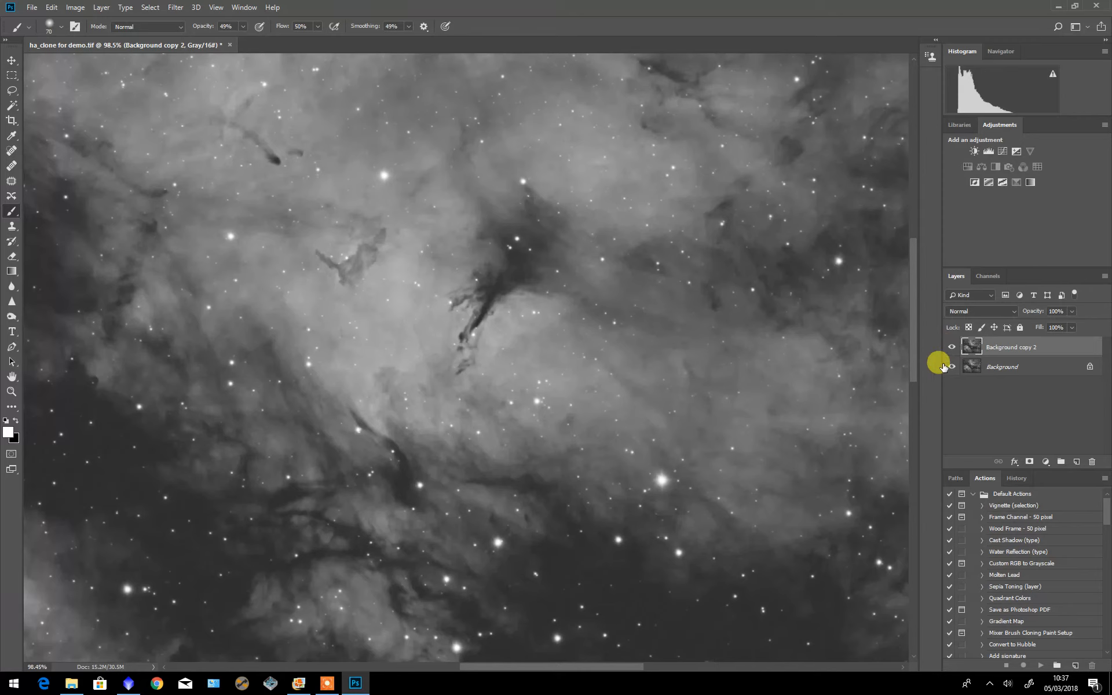
mouse_move(695, 334)
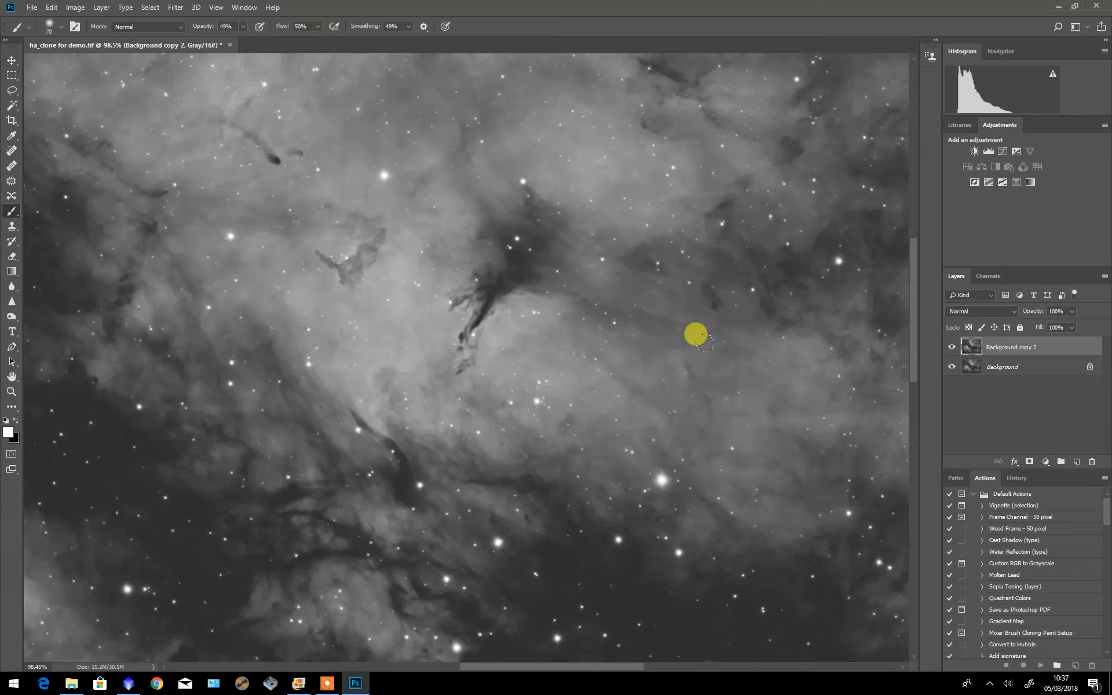
mouse_move(655, 328)
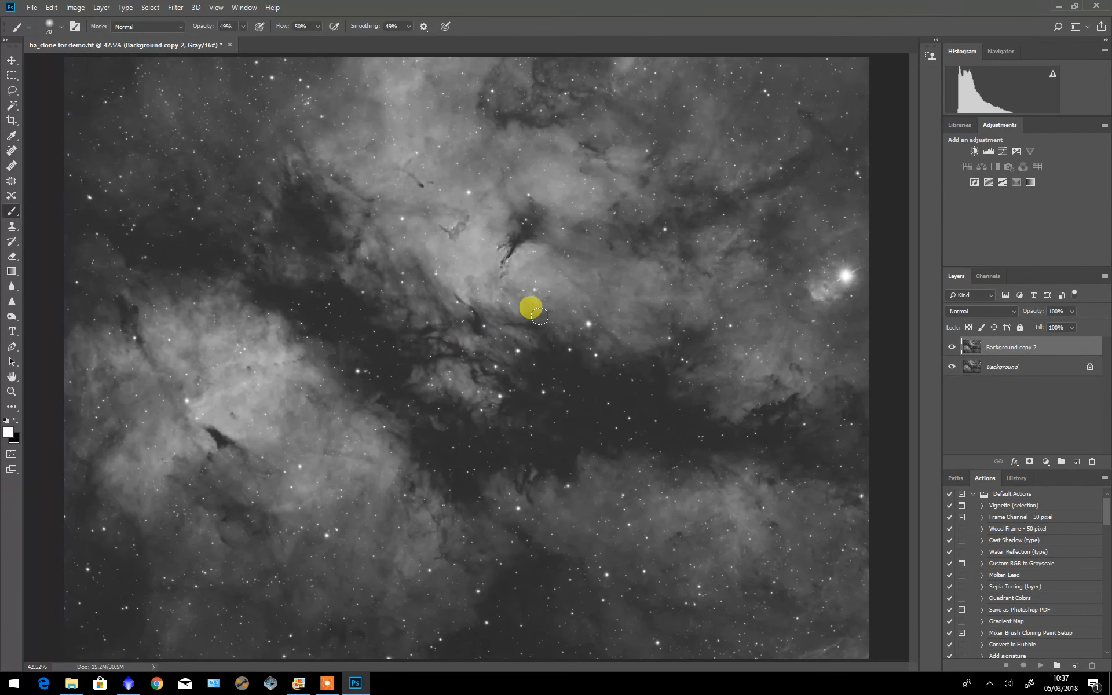
mouse_move(535, 312)
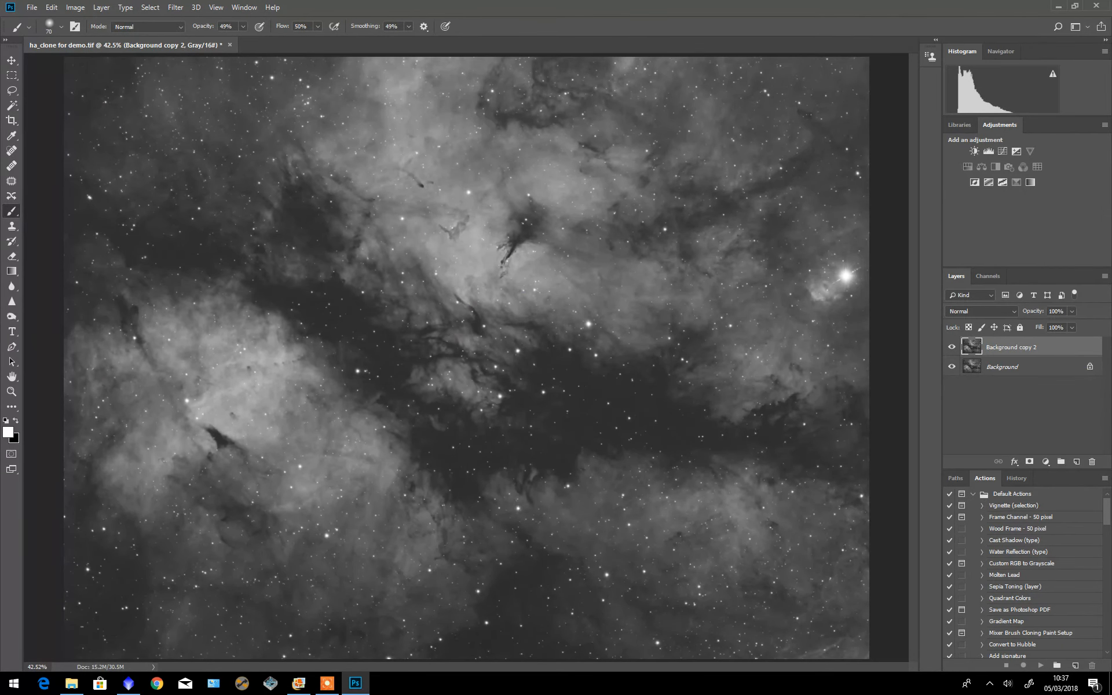